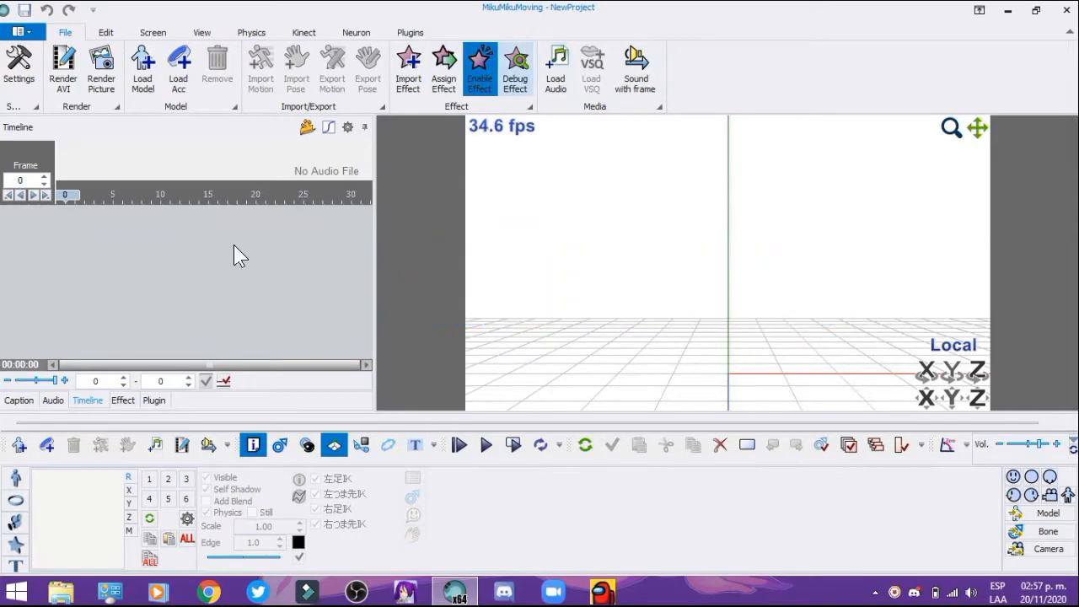
pyautogui.moveTo(563, 223)
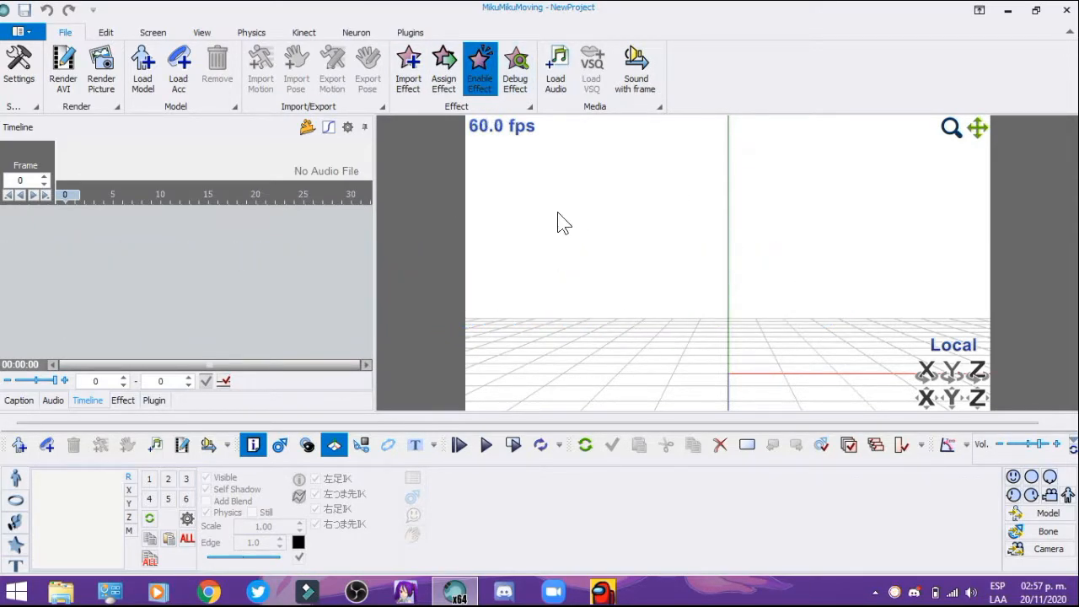
pyautogui.moveTo(634, 232)
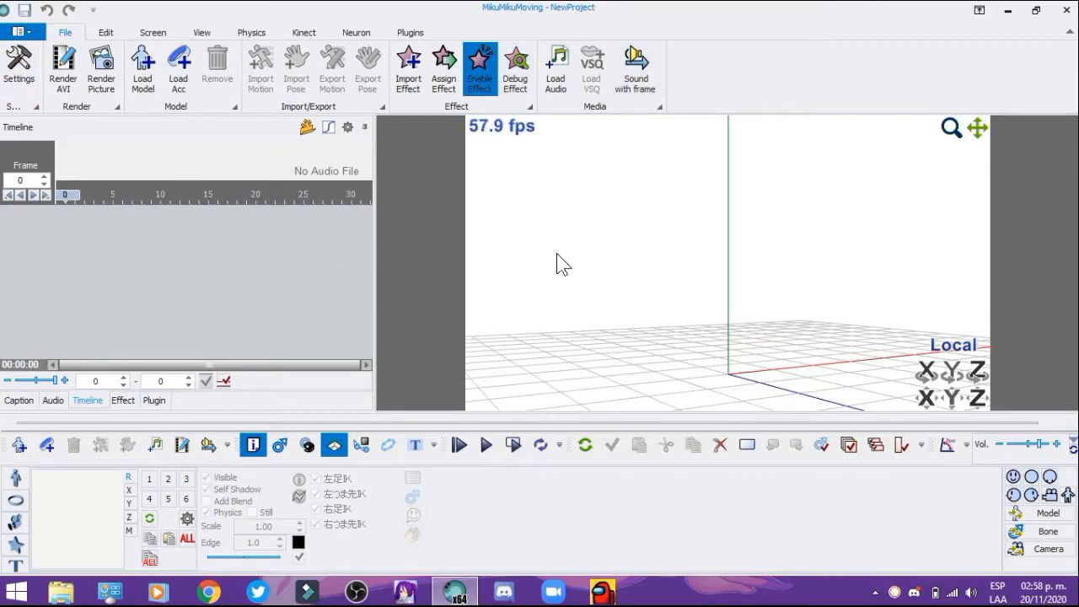
pyautogui.moveTo(586, 248)
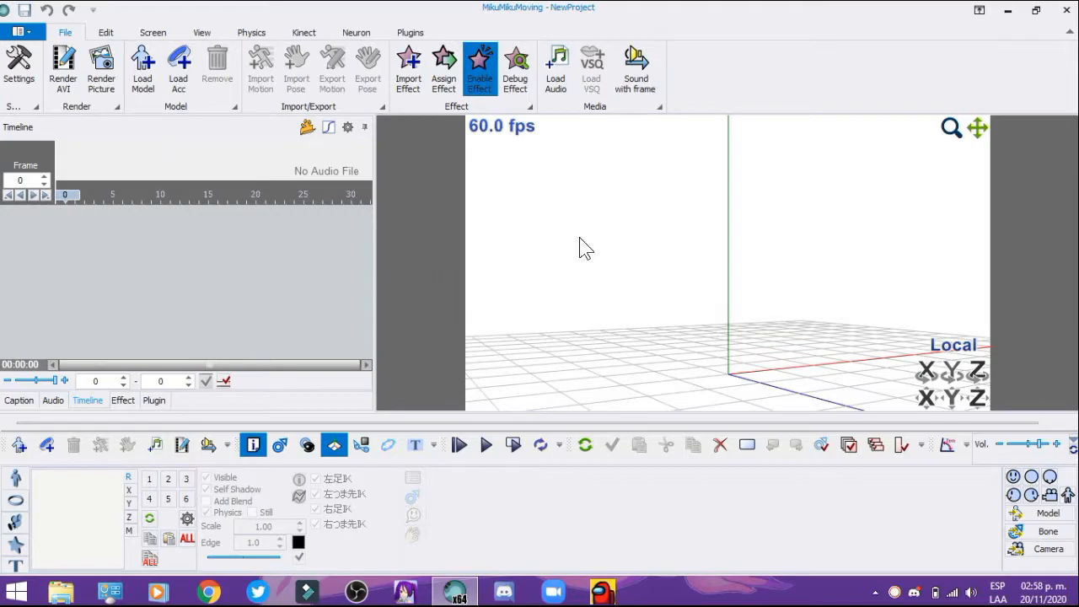
pyautogui.moveTo(189, 150)
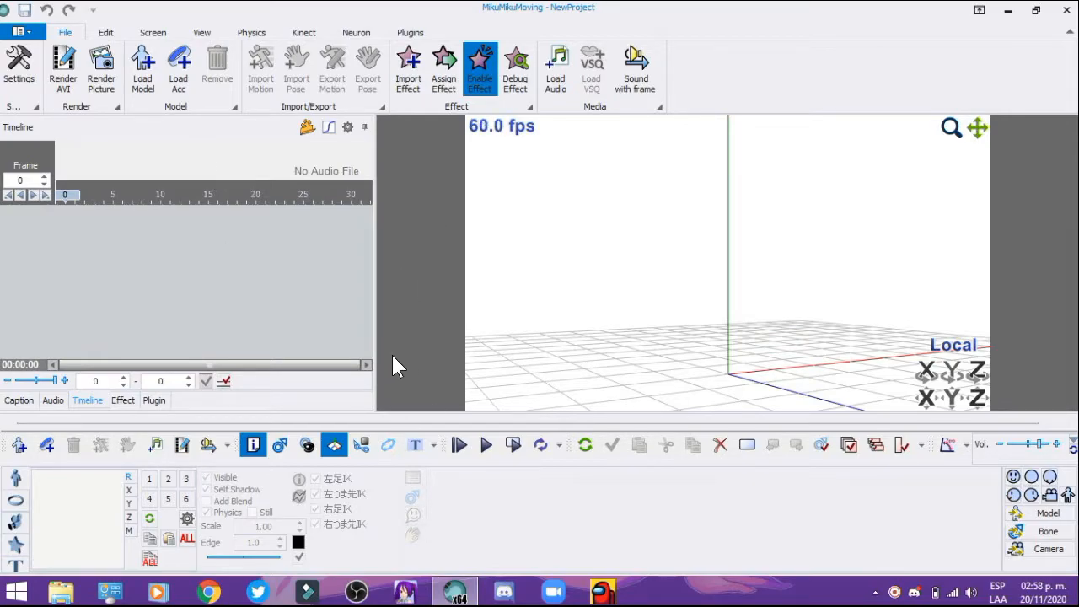
pyautogui.moveTo(283, 290)
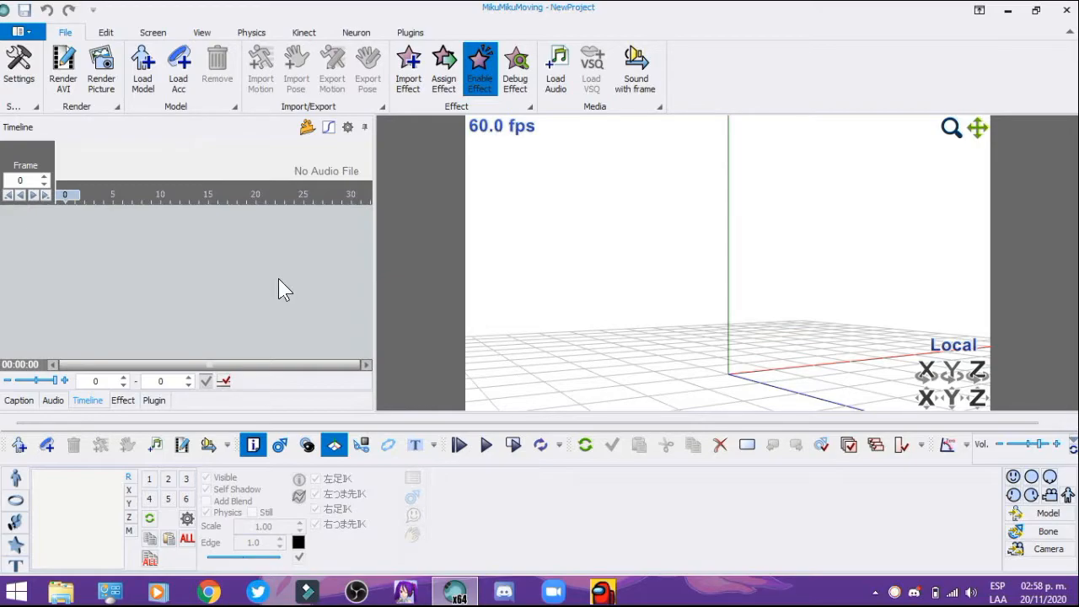
pyautogui.moveTo(361, 297)
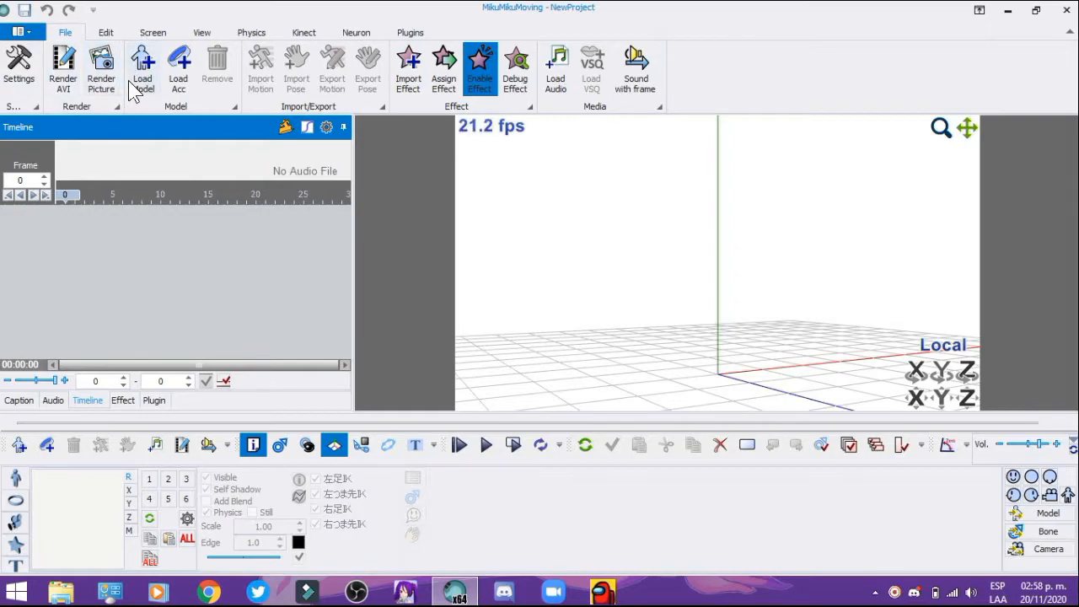
pyautogui.moveTo(143, 69)
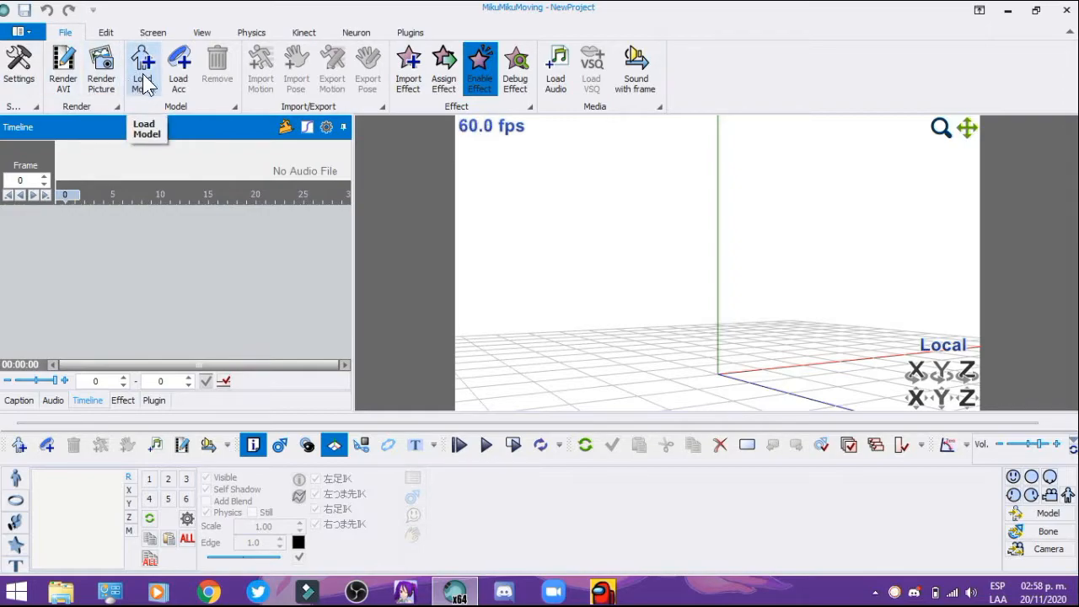
pyautogui.moveTo(408, 263)
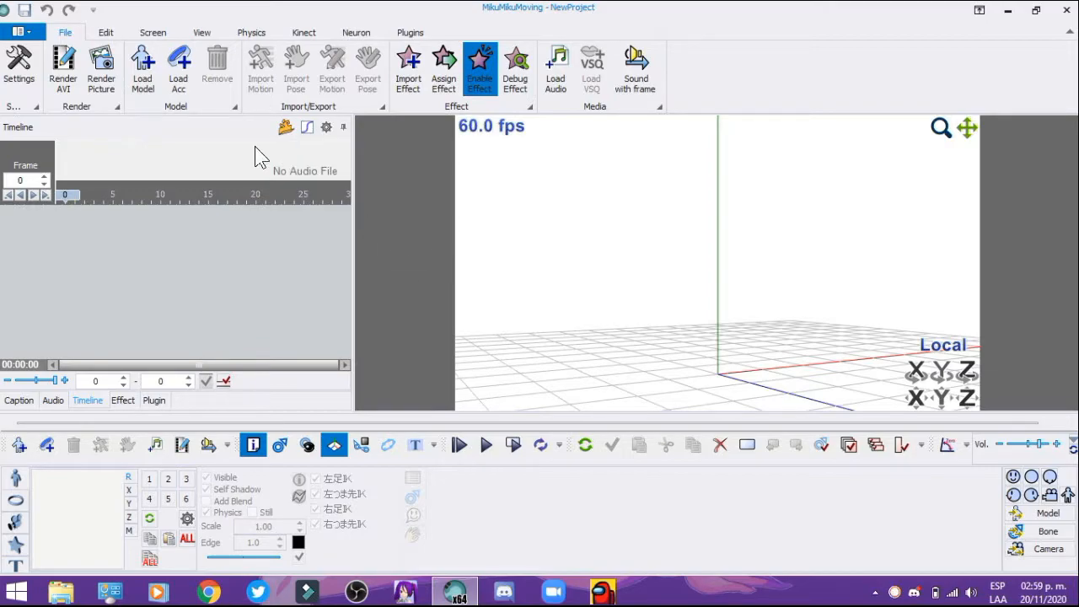
pyautogui.moveTo(187, 214)
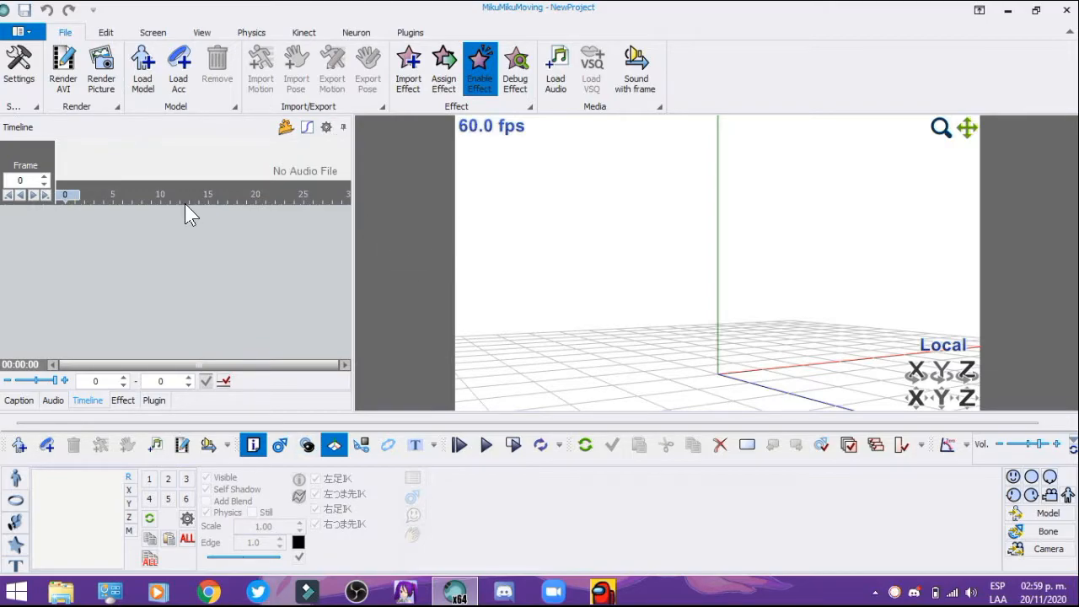
pyautogui.moveTo(138, 81)
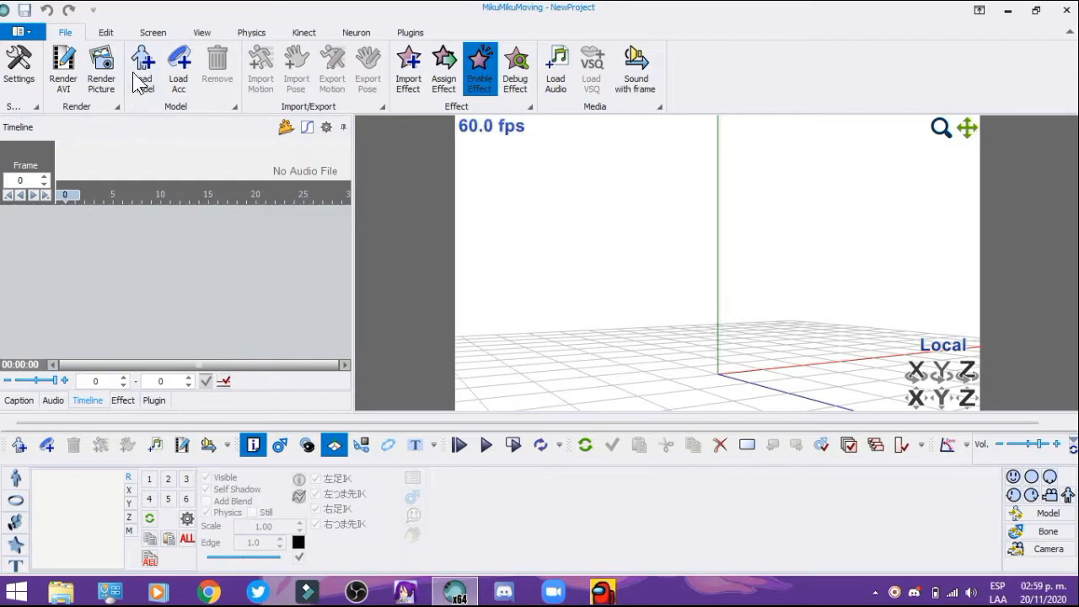
# Load the character's .pmx model and confirm its Model Information.
pyautogui.click(142, 64)
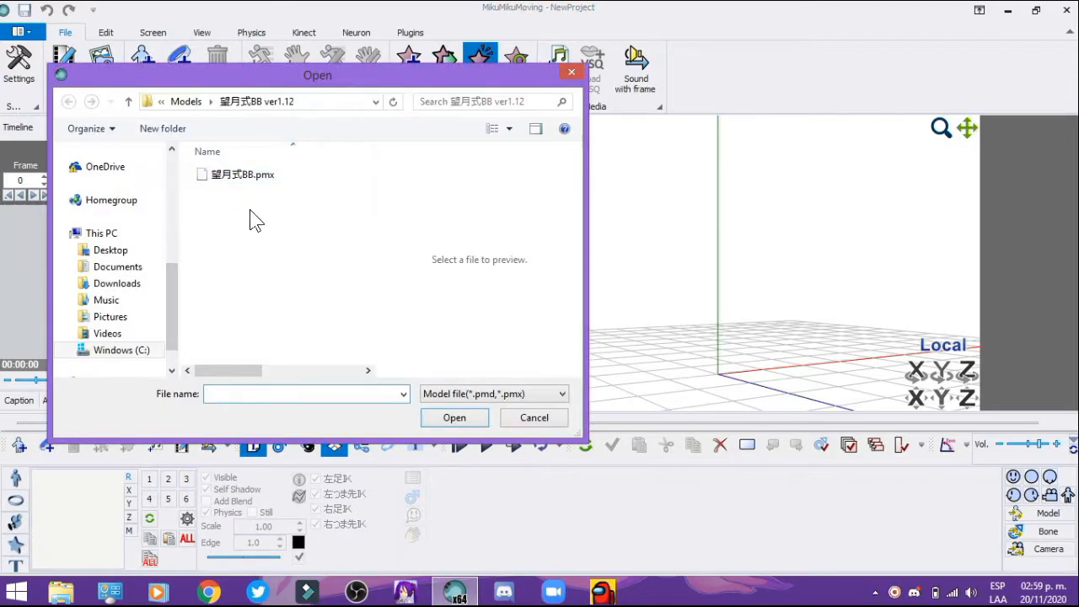
pyautogui.click(243, 173)
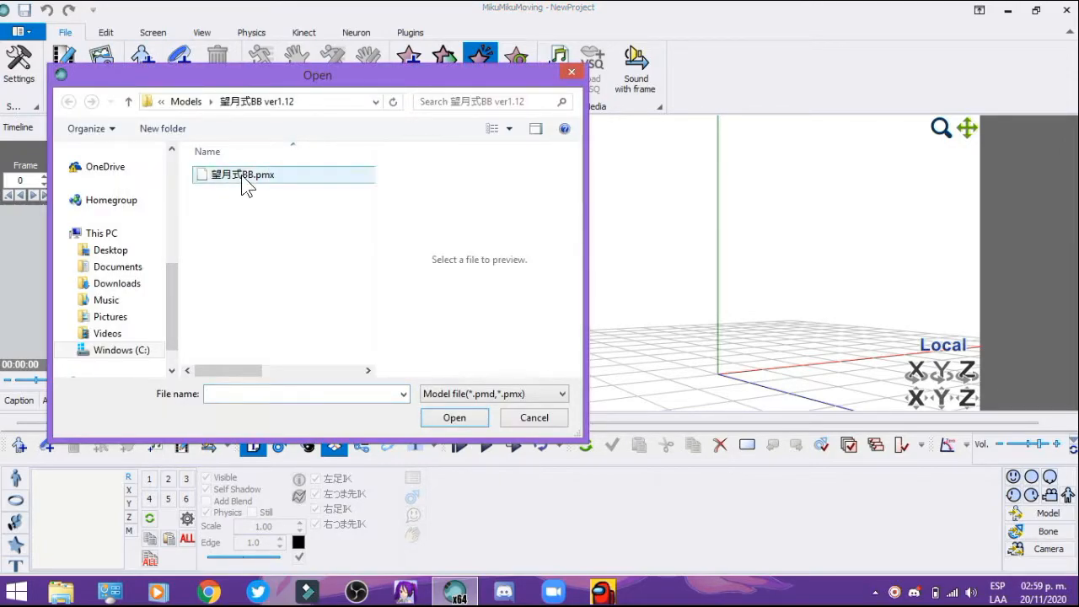
pyautogui.doubleClick(245, 173)
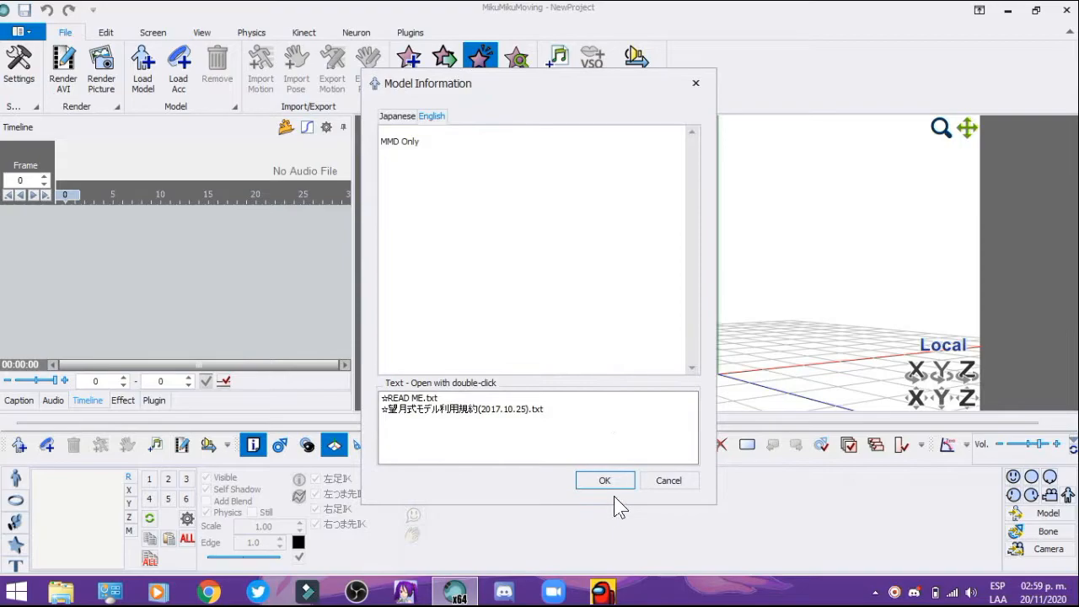
pyautogui.click(603, 478)
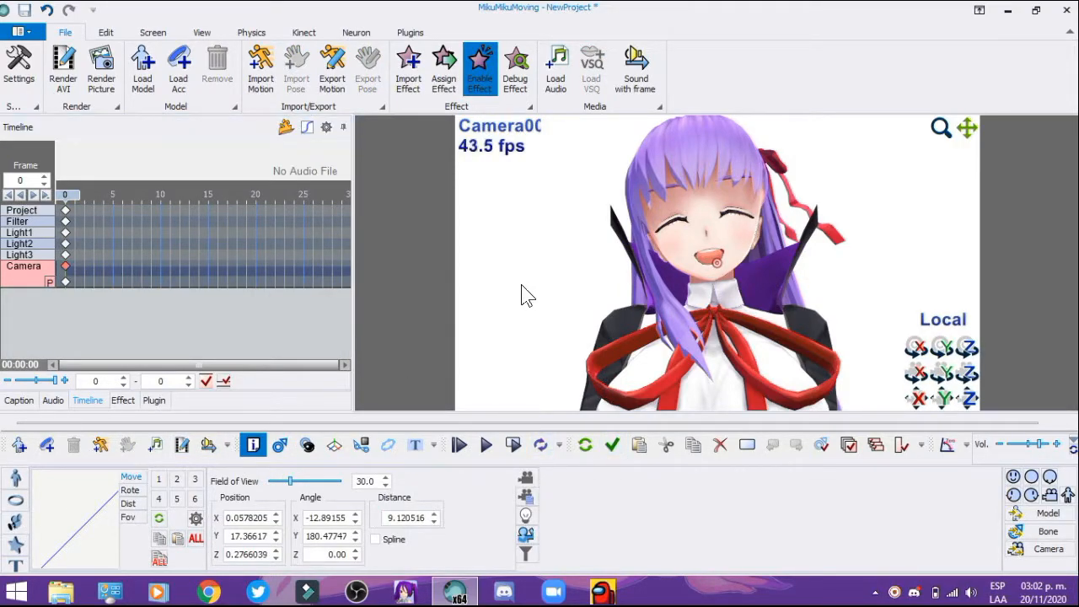
pyautogui.moveTo(503, 304)
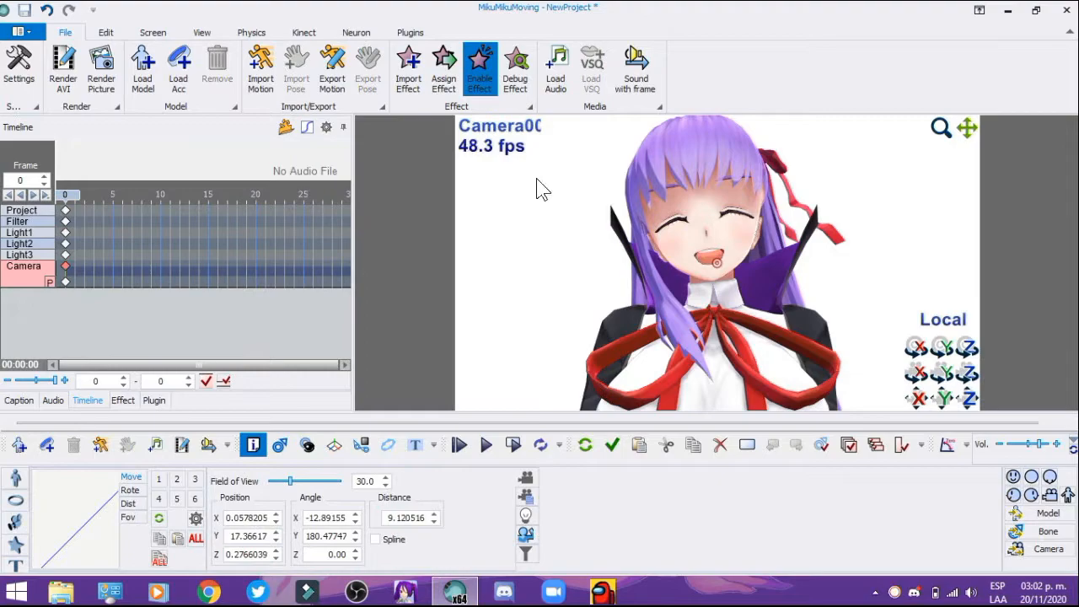
pyautogui.moveTo(505, 295)
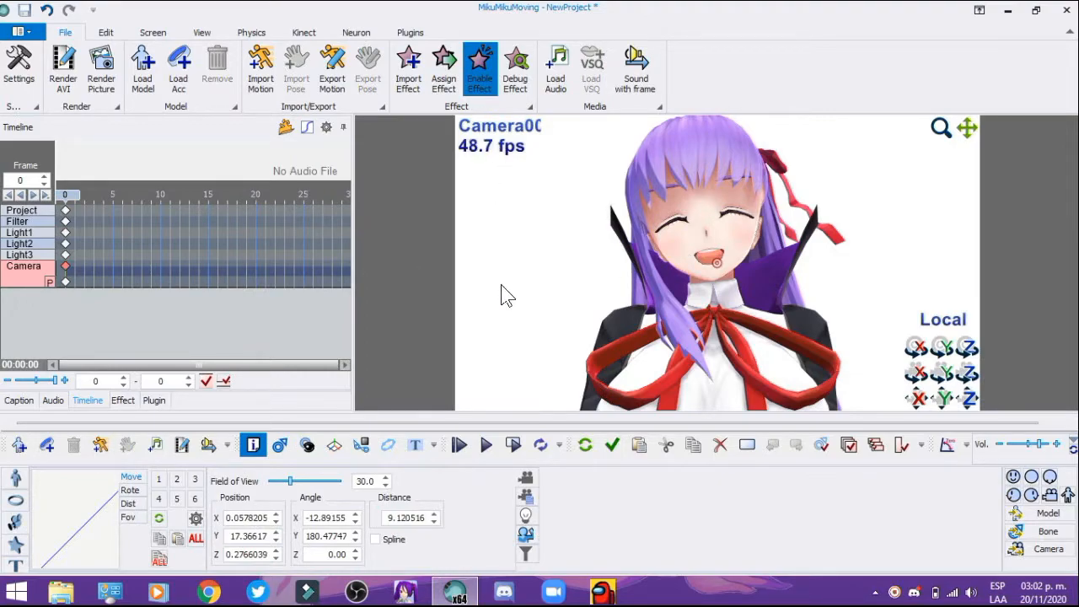
pyautogui.moveTo(210, 303)
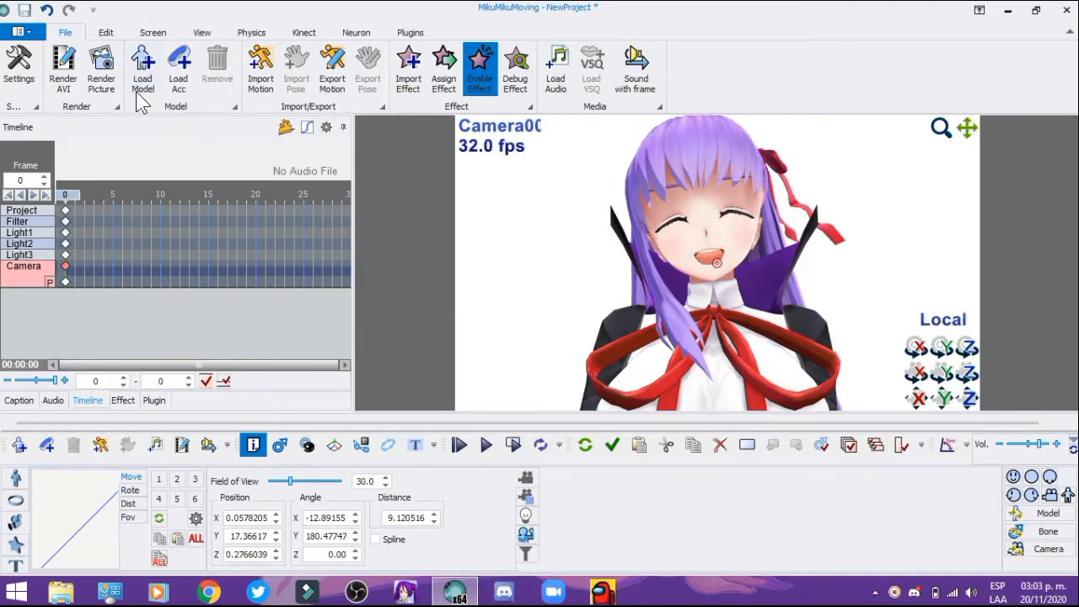
# Load ray.fx from Downloads > Effects > ray-mmd-1.5.2 into the project.
pyautogui.click(141, 68)
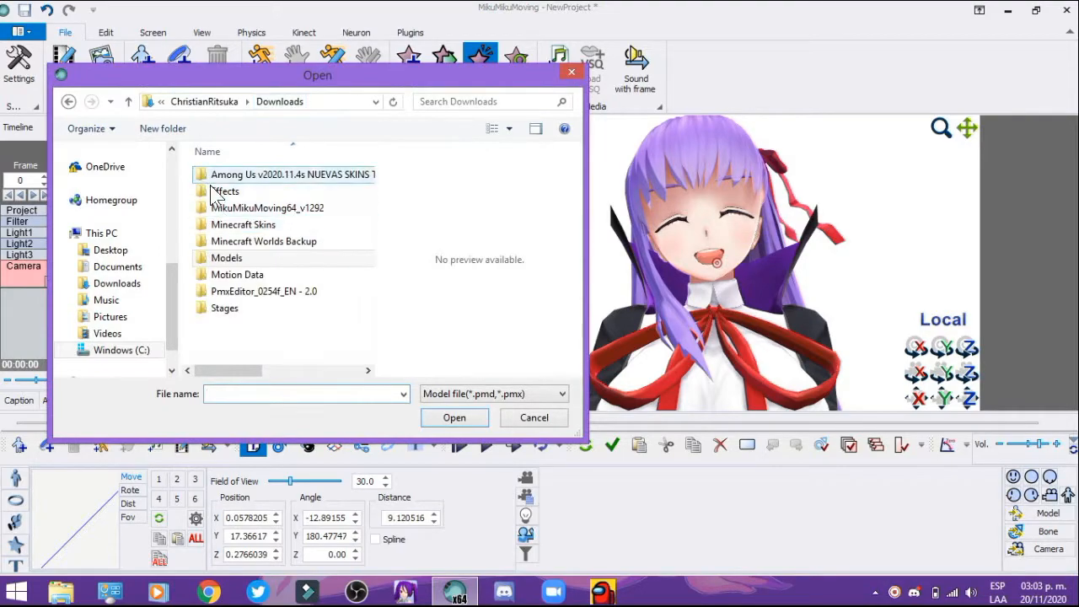
pyautogui.doubleClick(226, 191)
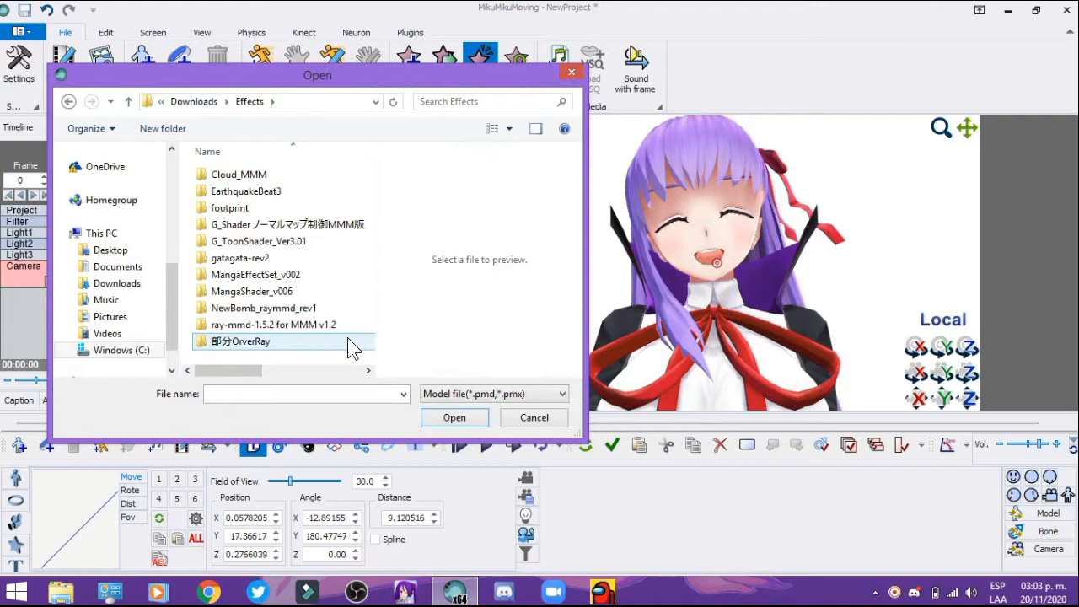
pyautogui.doubleClick(271, 324)
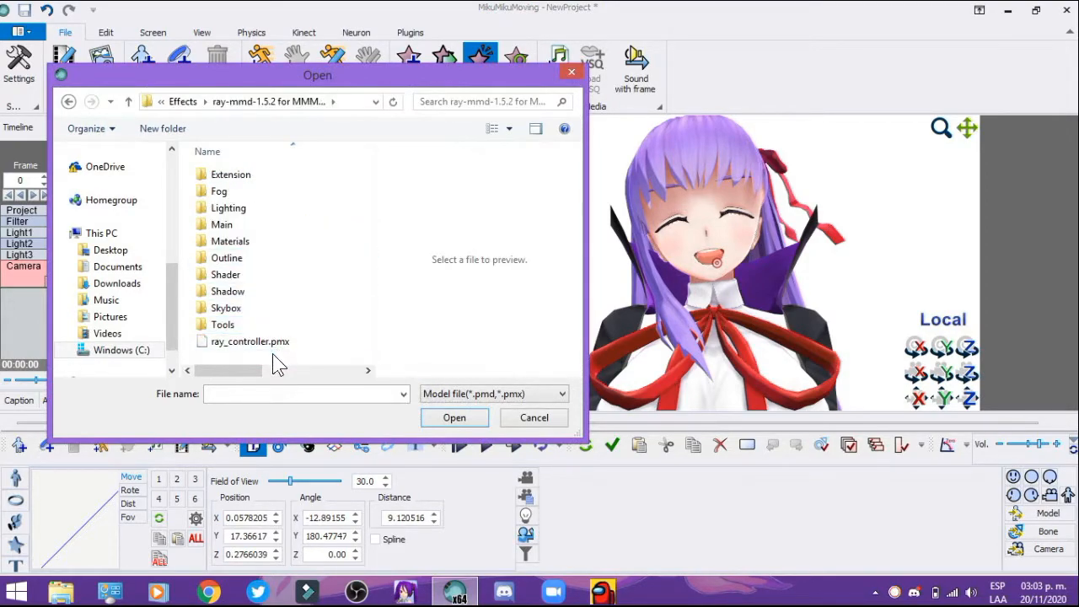
pyautogui.moveTo(578, 91)
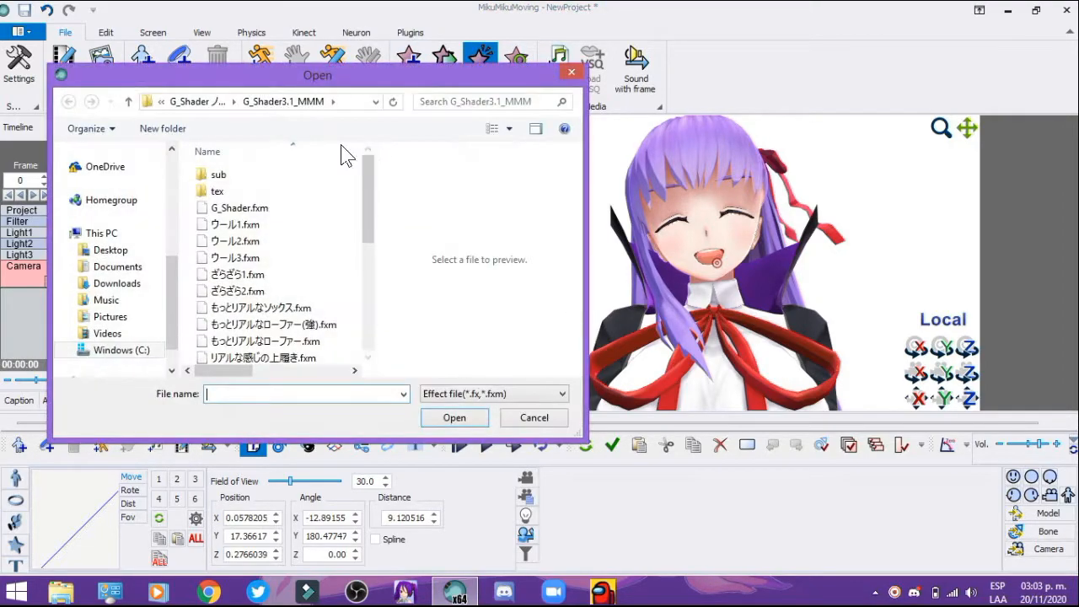
pyautogui.click(118, 283)
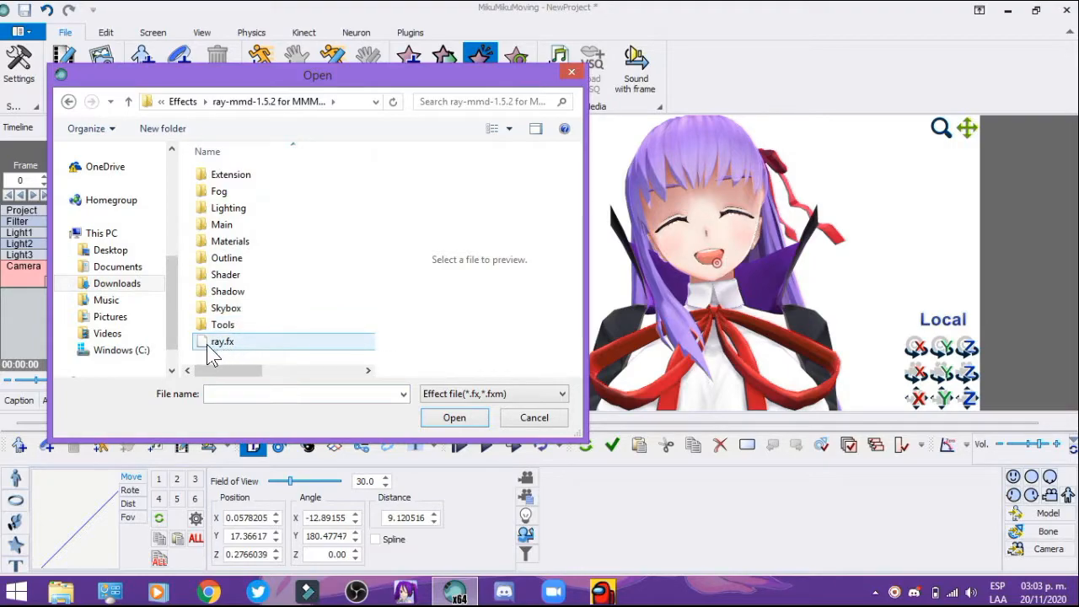
pyautogui.moveTo(223, 346)
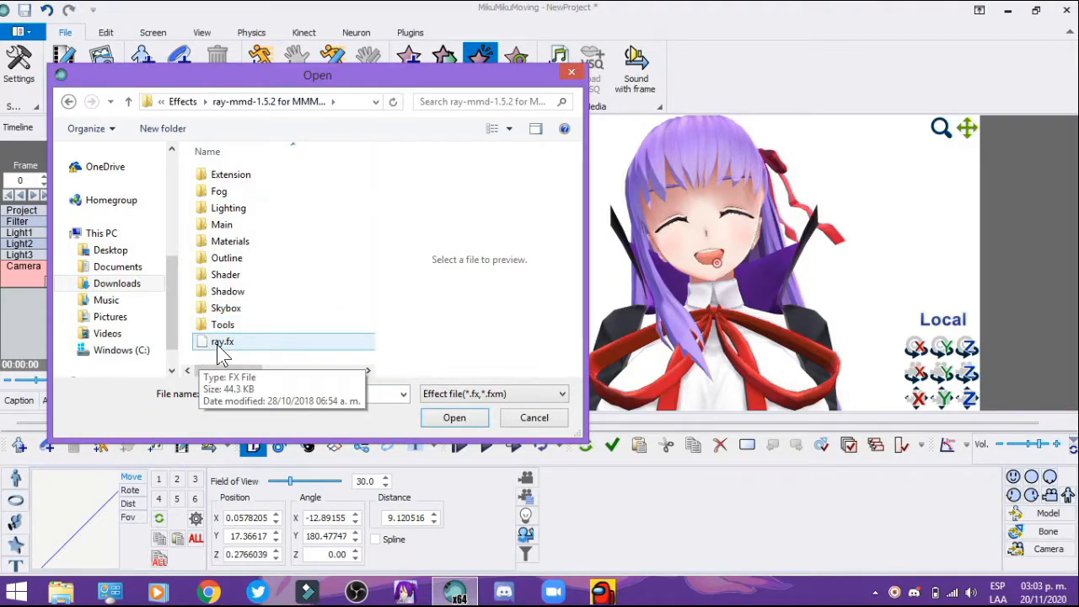
pyautogui.moveTo(226, 354)
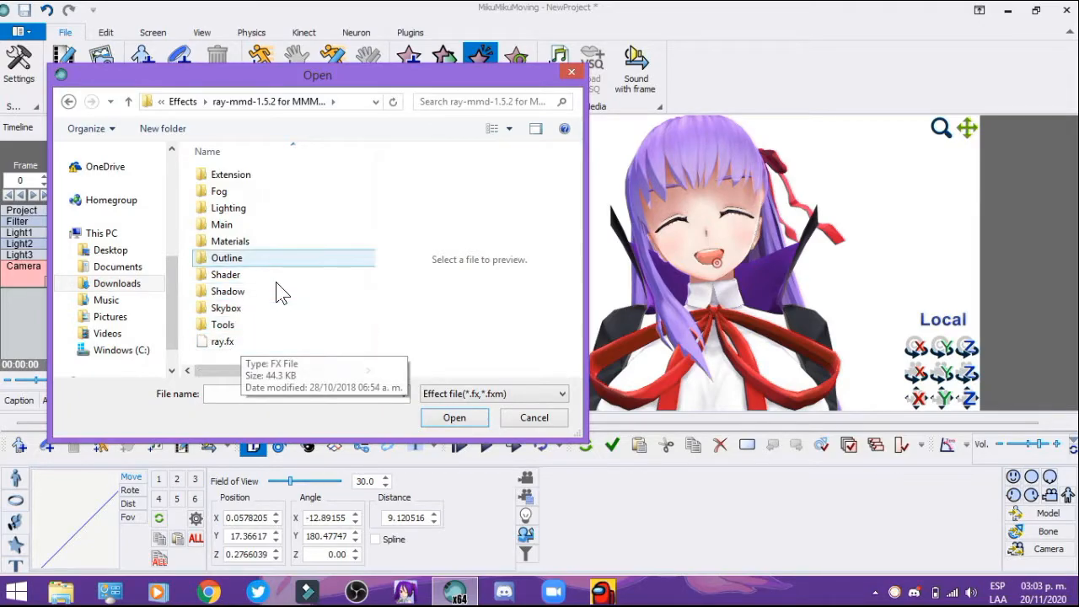
pyautogui.click(222, 341)
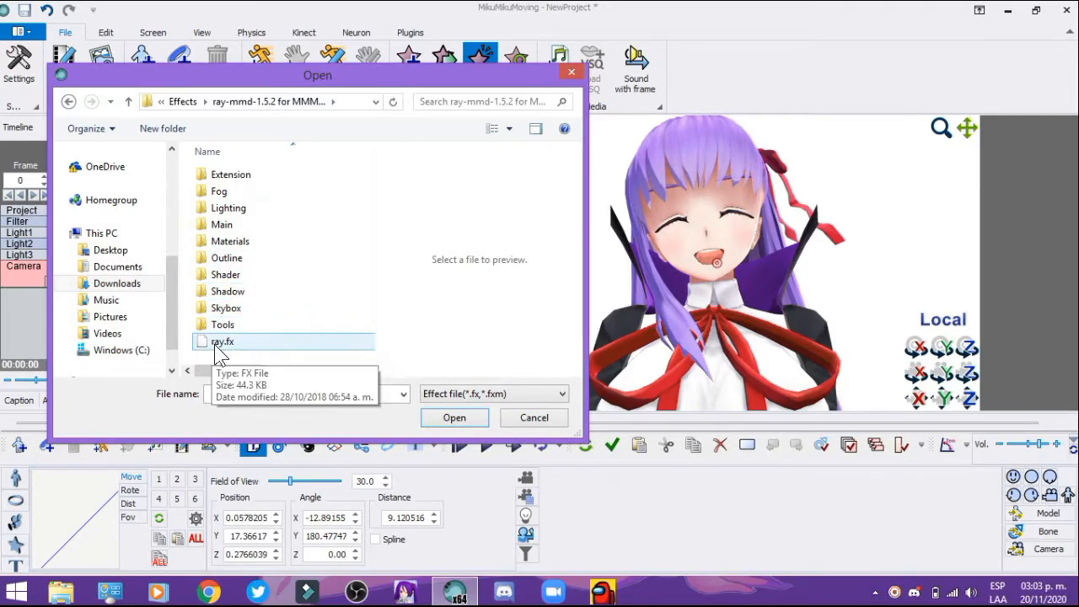
pyautogui.click(454, 418)
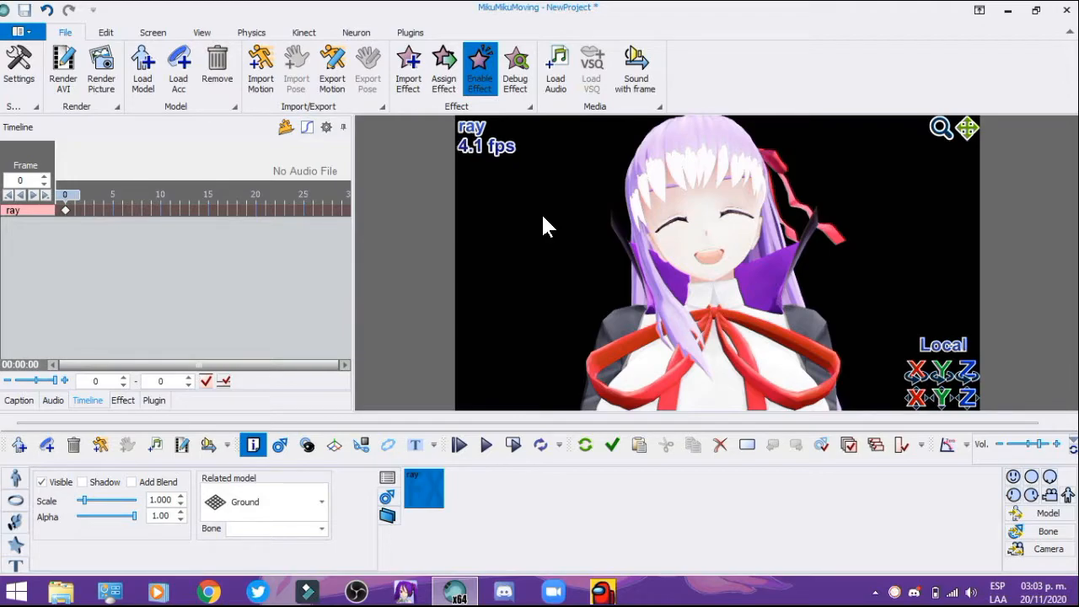
pyautogui.moveTo(425, 256)
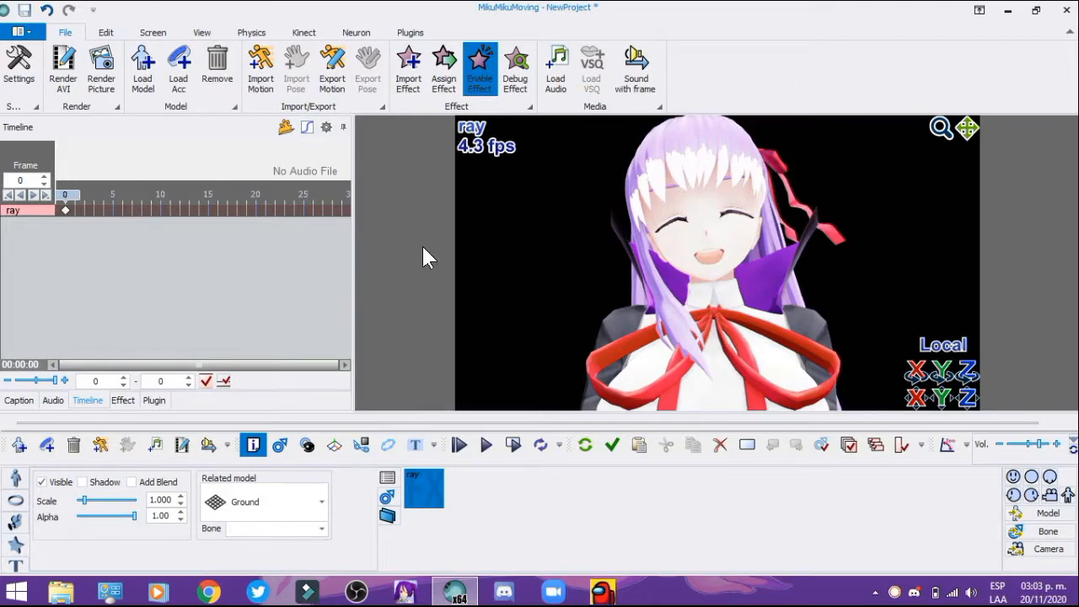
pyautogui.moveTo(165, 160)
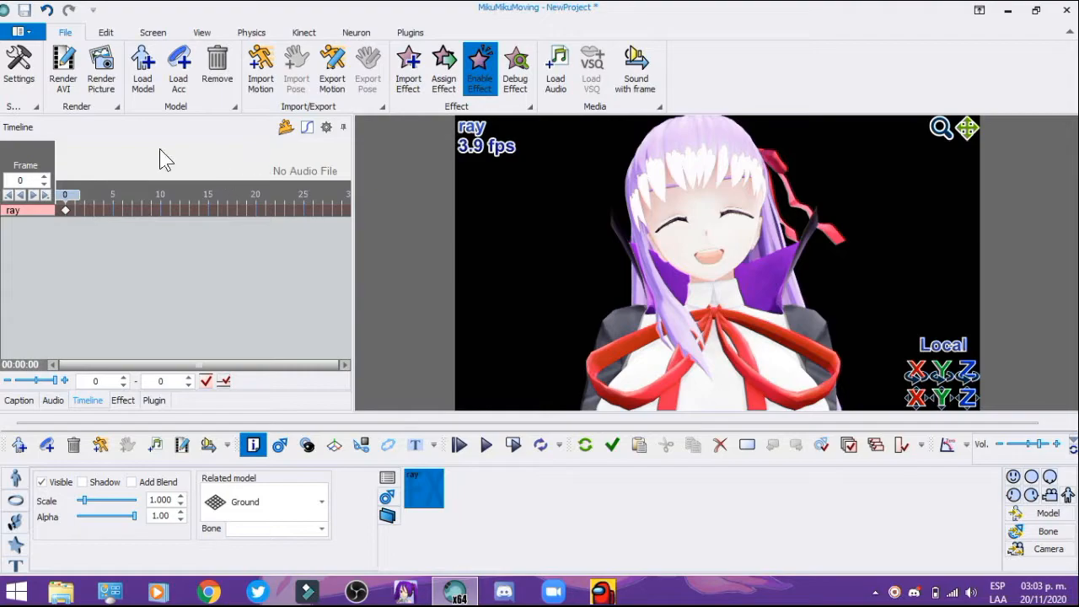
# Bring up the Load Model file browser at the Downloads folder.
pyautogui.click(142, 67)
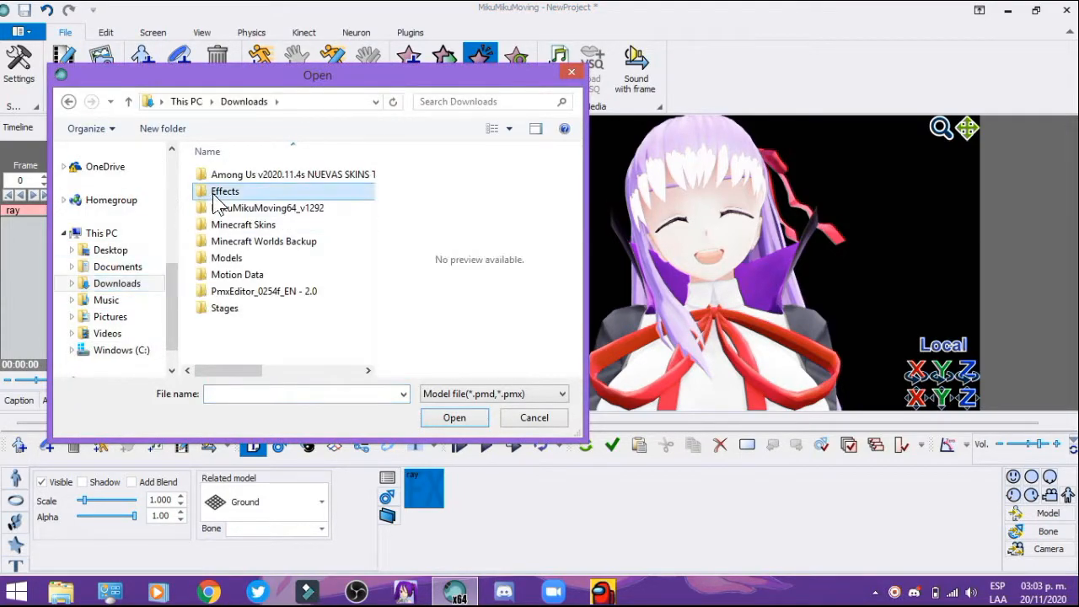
# Load the ray controller model, then browse the Skybox folder for the Helipad GoldenHour sky effect.
pyautogui.doubleClick(226, 191)
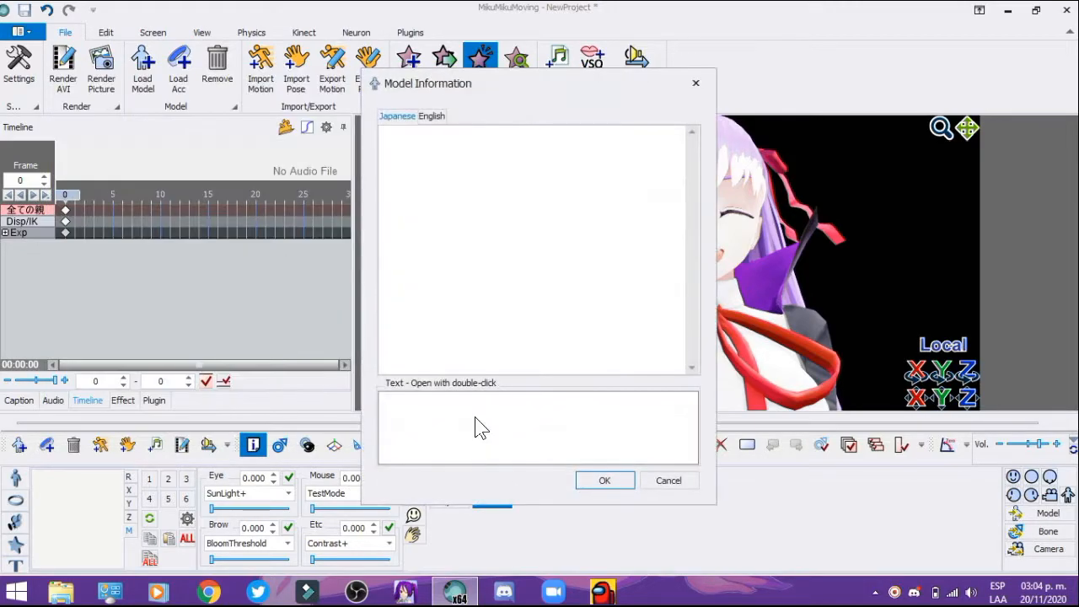
pyautogui.click(603, 479)
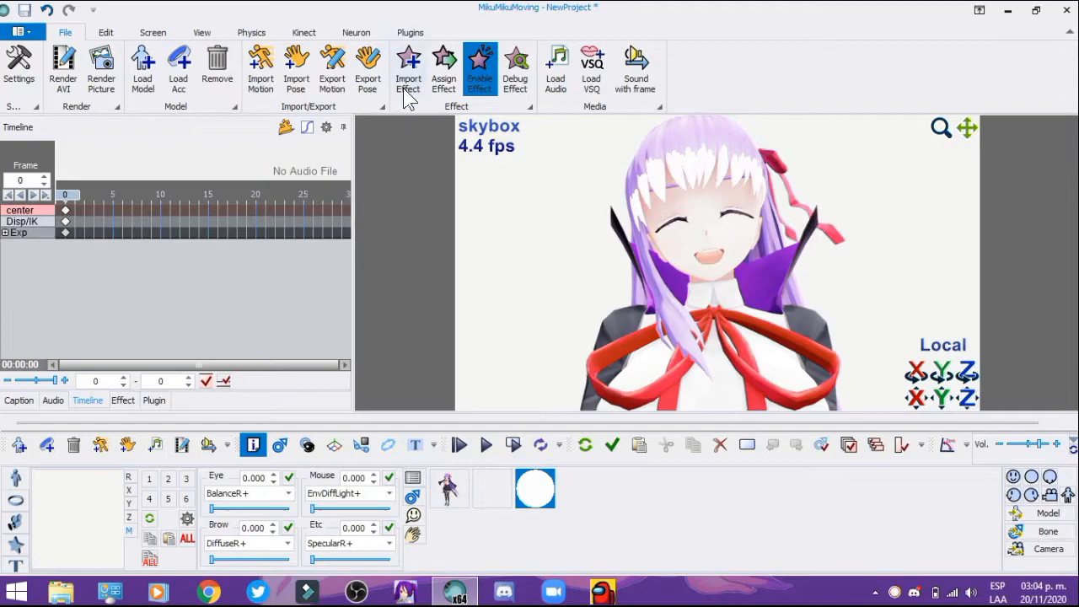
pyautogui.click(408, 67)
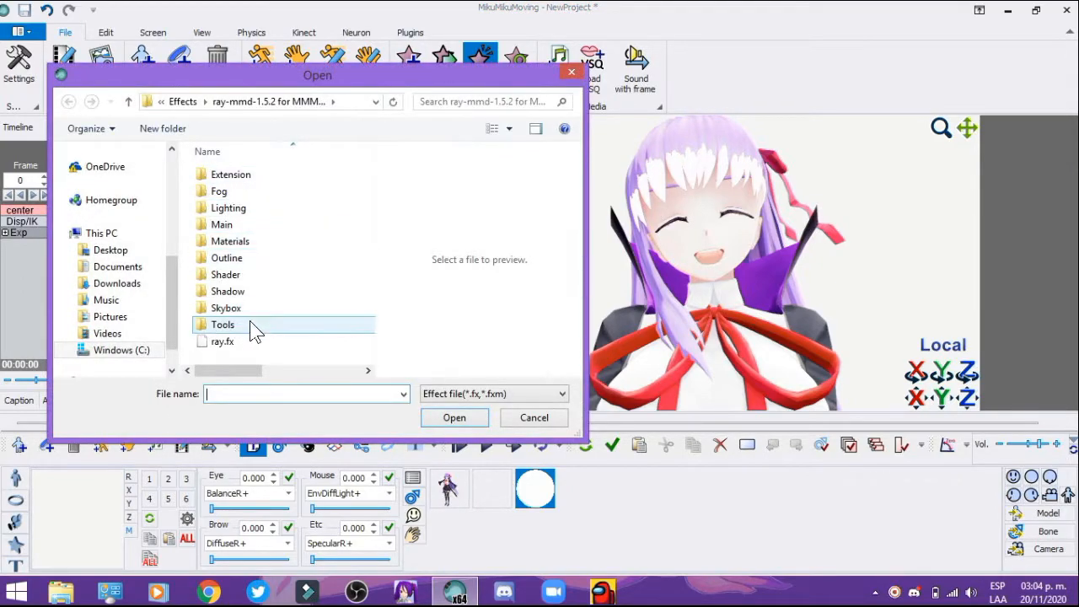
pyautogui.doubleClick(226, 307)
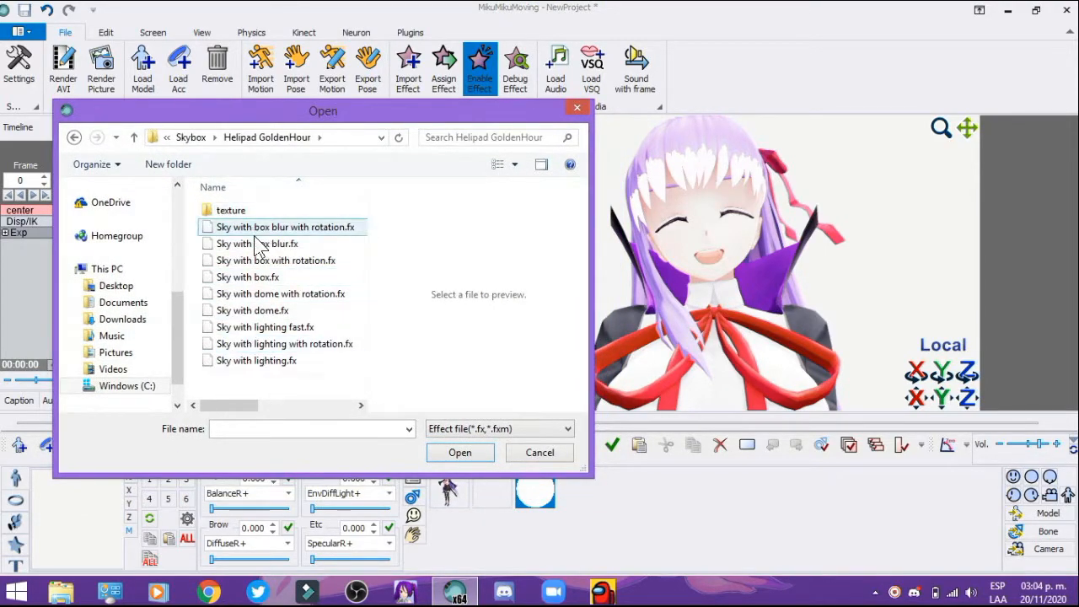
pyautogui.moveTo(301, 379)
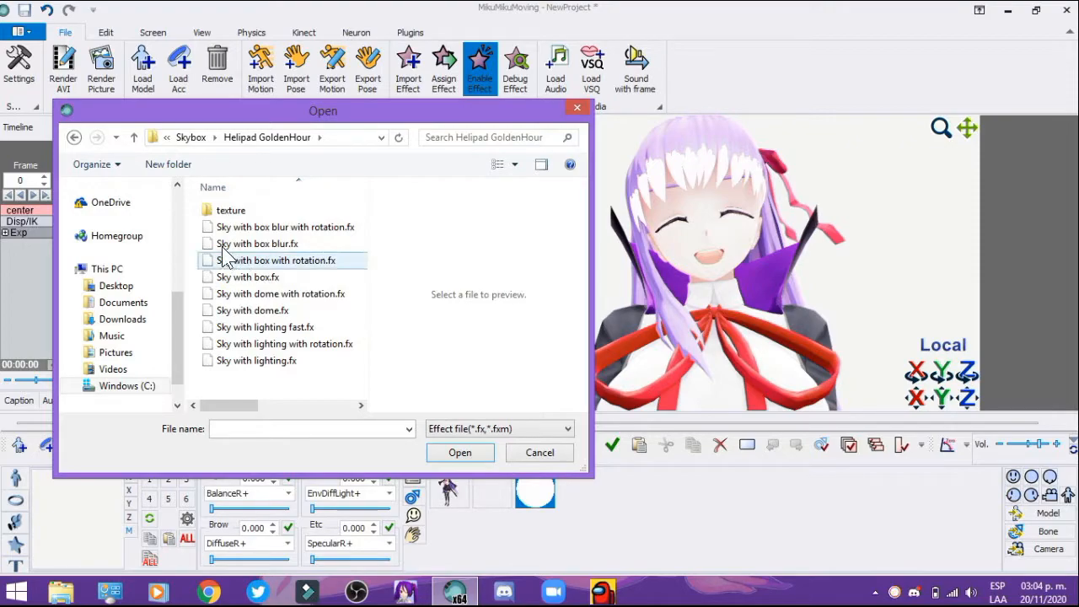
pyautogui.moveTo(293, 259)
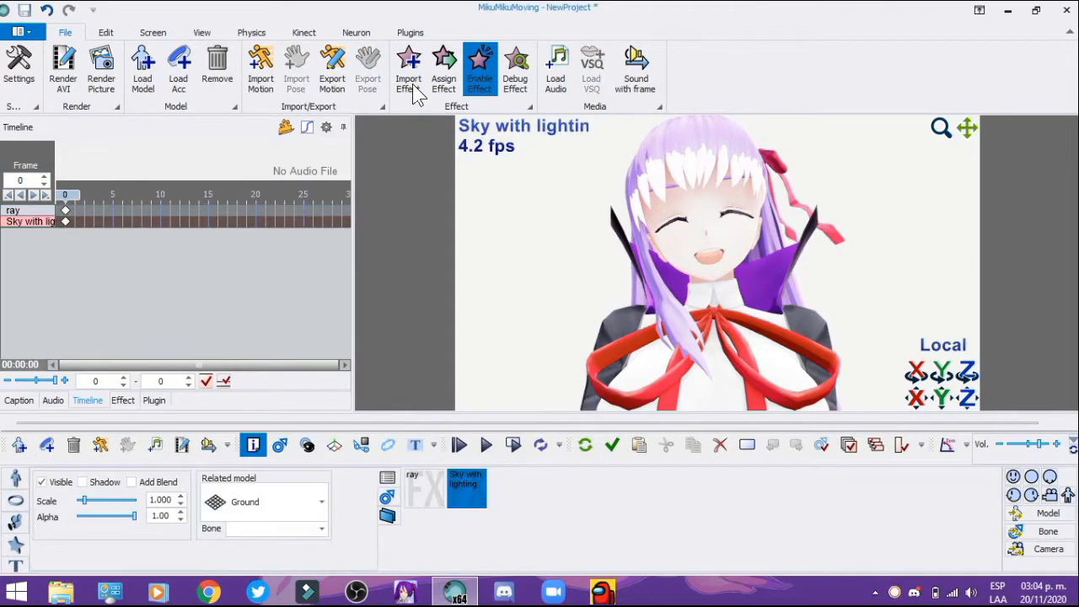
# Import Sky with box.fx and assign it to the skybox model in Assign Effect.
pyautogui.click(408, 67)
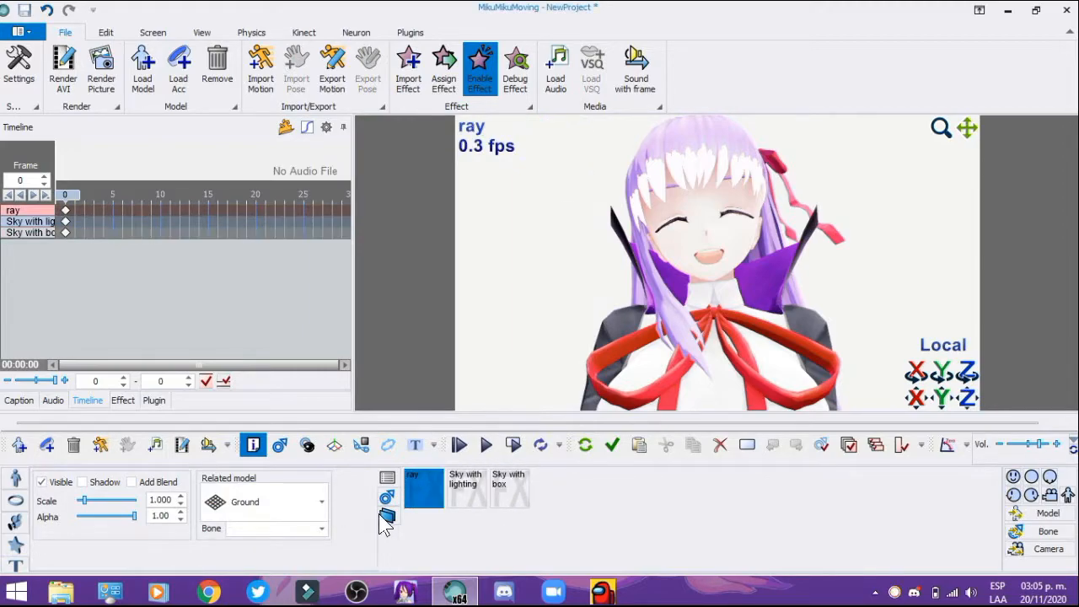
pyautogui.click(509, 485)
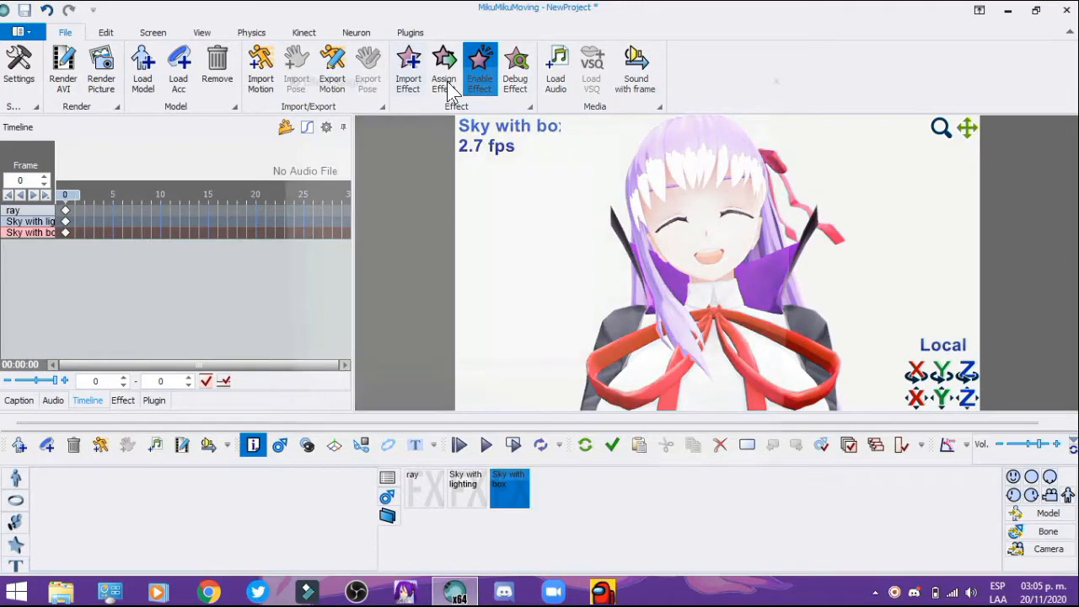
pyautogui.click(443, 68)
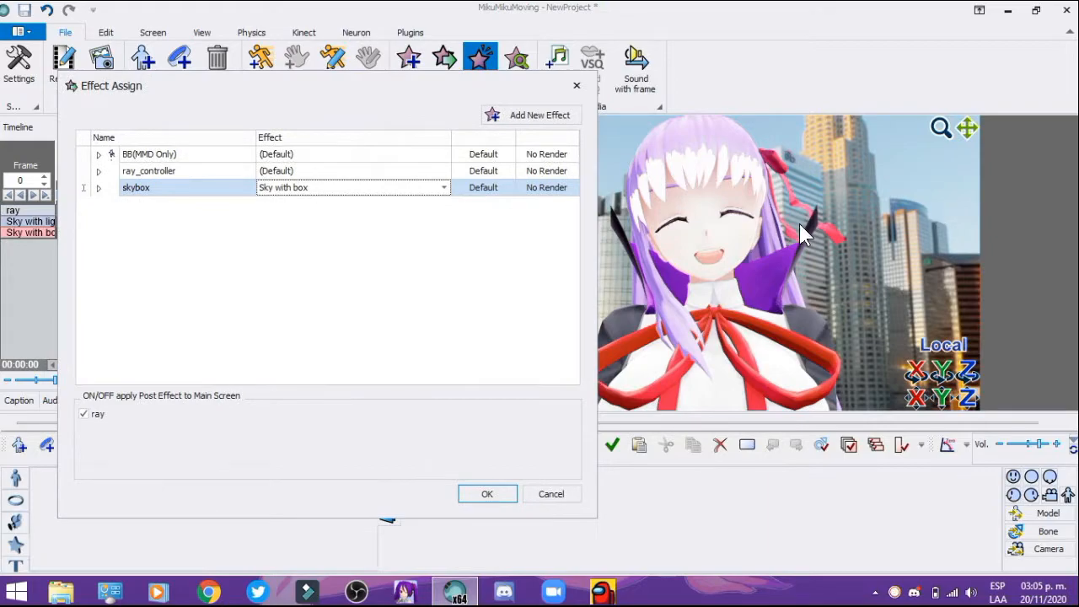
pyautogui.moveTo(455, 492)
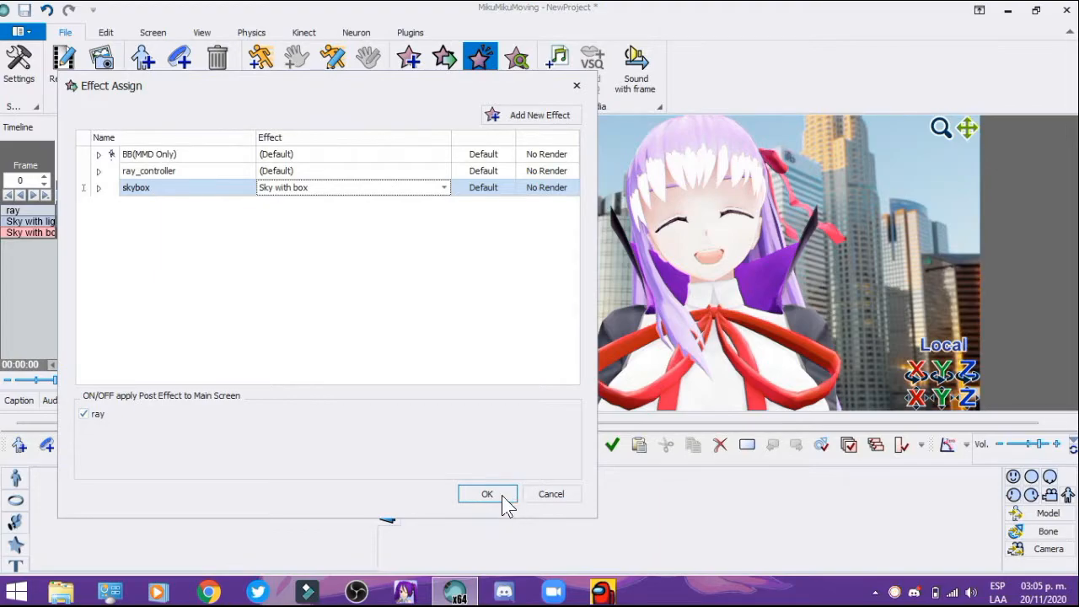
pyautogui.click(486, 493)
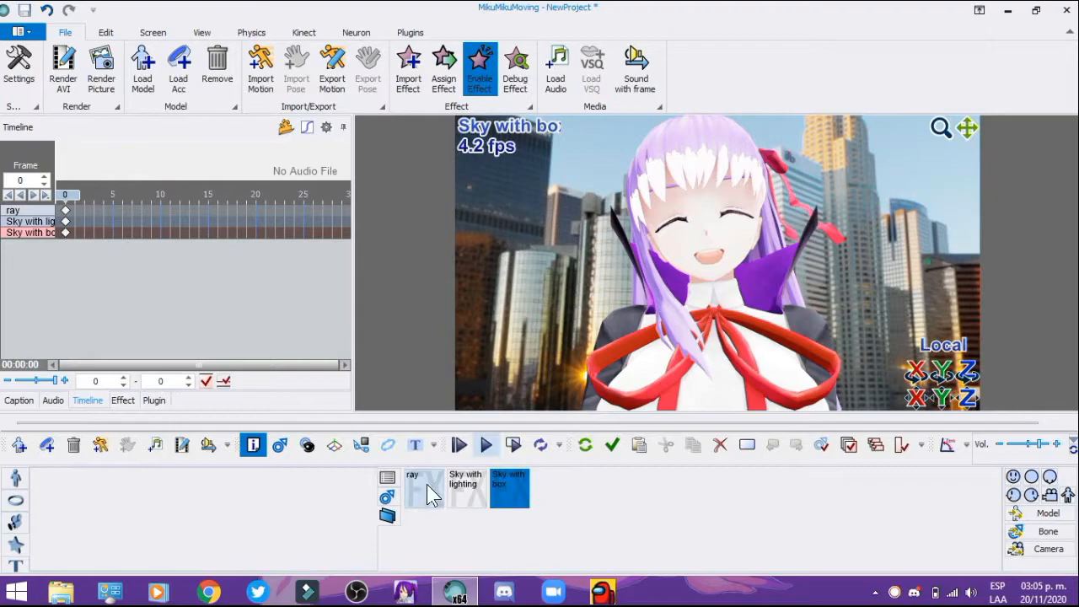
# In the ray effect's offscreen map, give the skybox model Sky with lighting.fx.
pyautogui.click(421, 487)
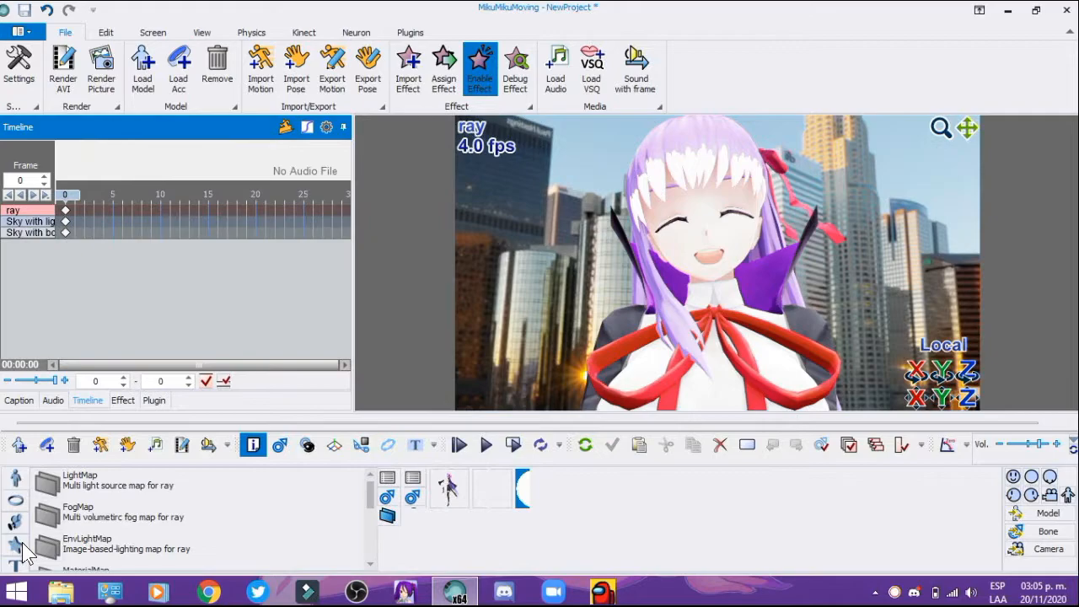
pyautogui.click(465, 487)
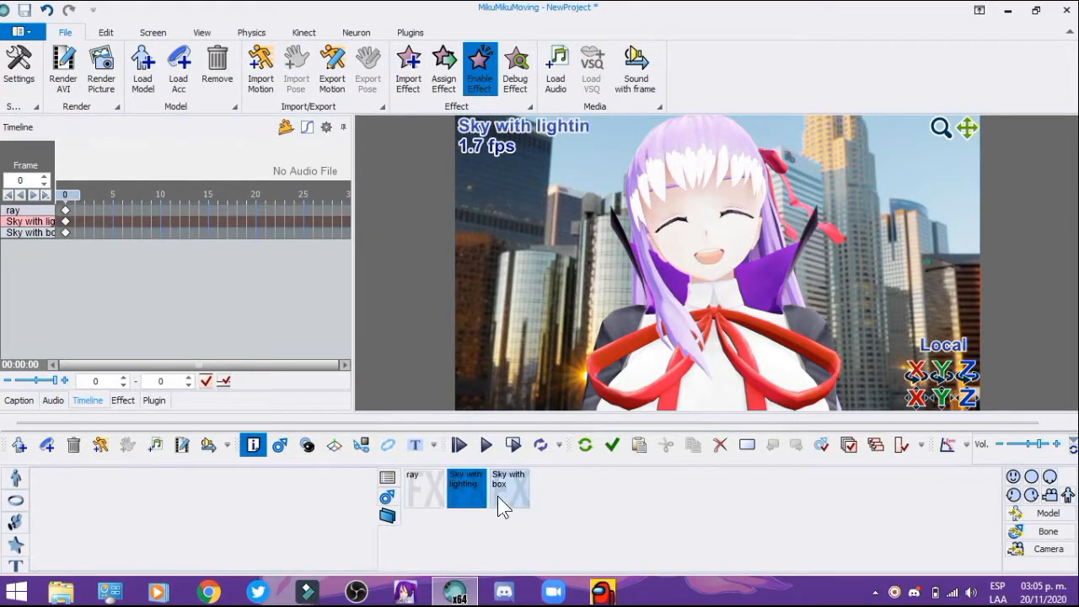
pyautogui.click(424, 489)
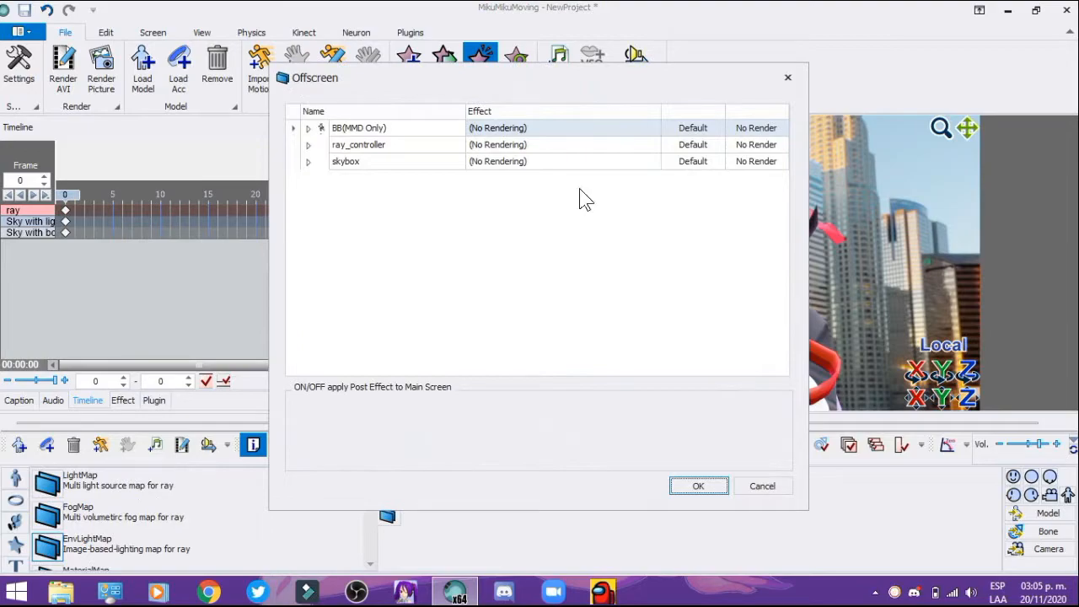
pyautogui.click(563, 162)
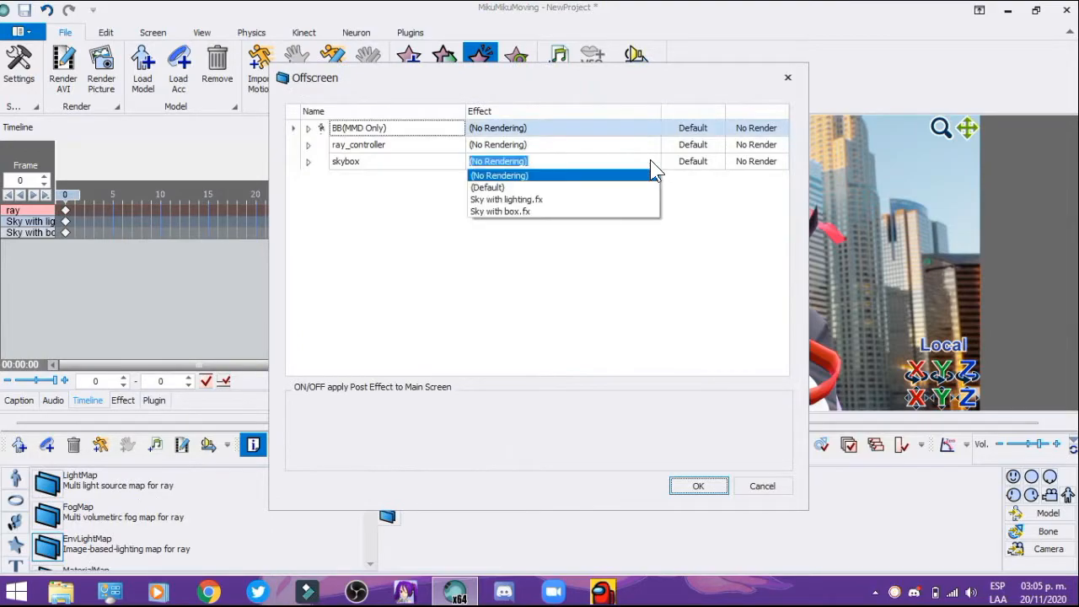
pyautogui.click(506, 199)
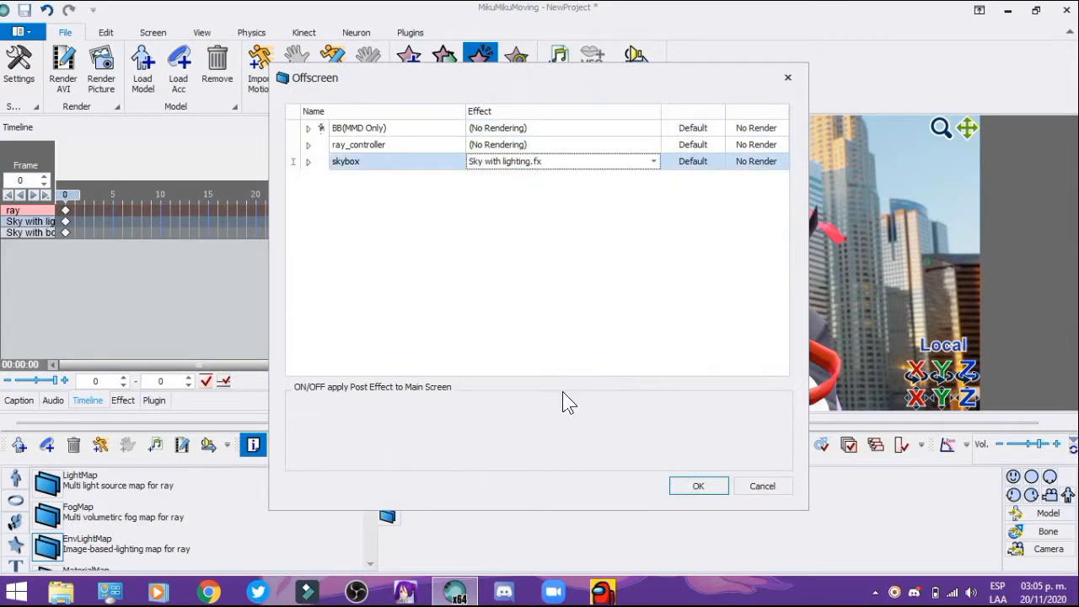
pyautogui.moveTo(670, 445)
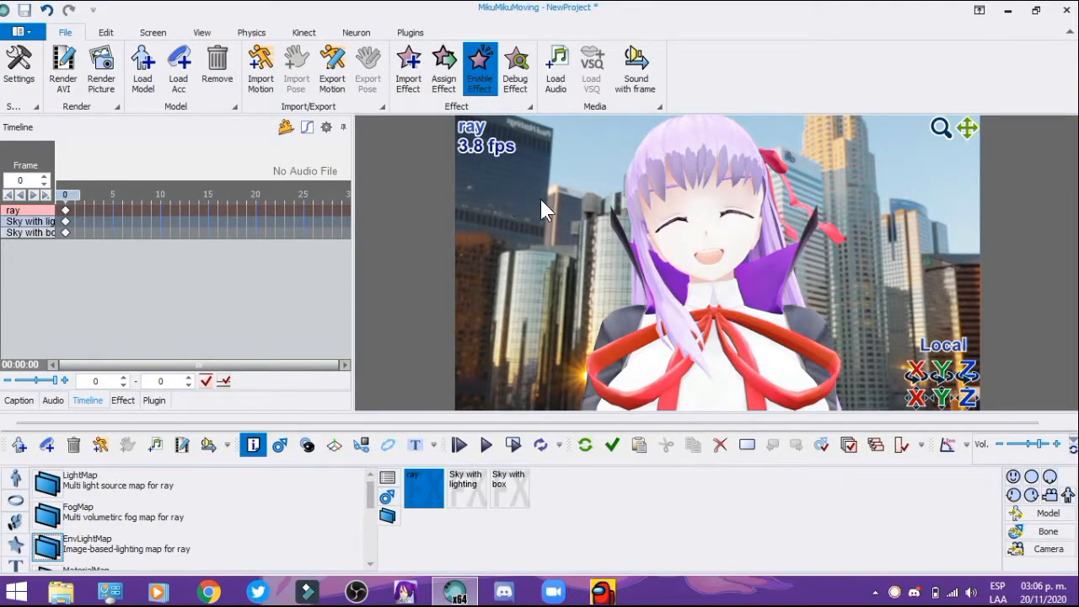
pyautogui.moveTo(404, 244)
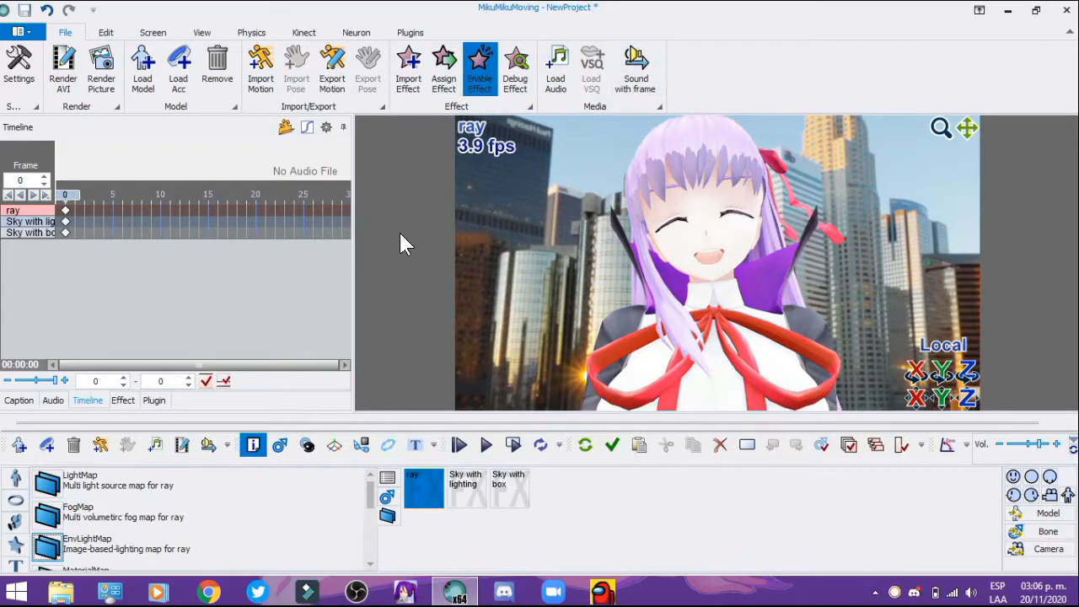
pyautogui.moveTo(492, 244)
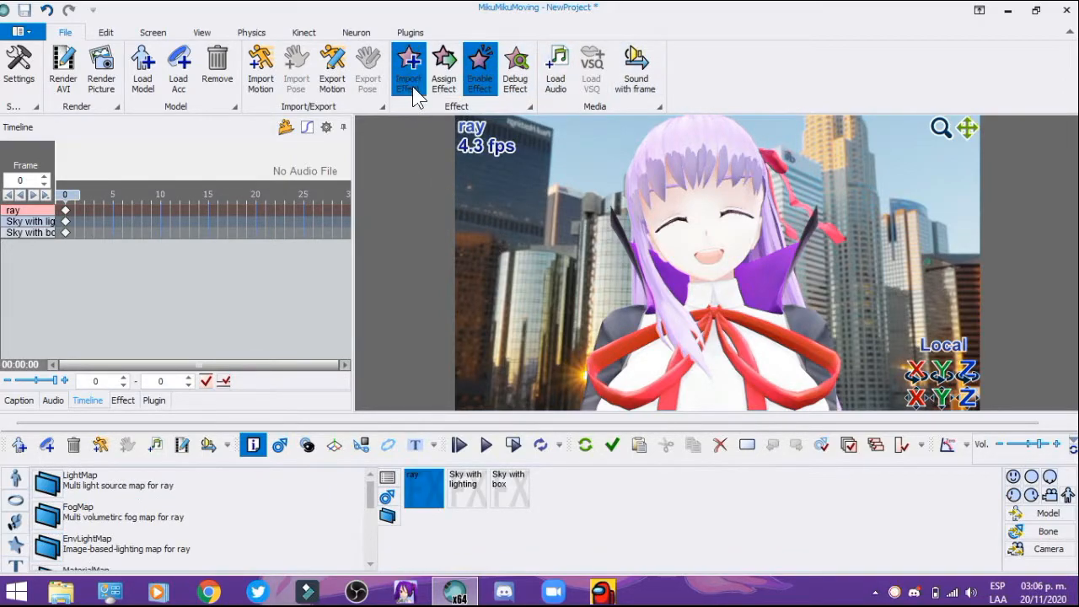
# Import the main .fx effect from the ray-mmd Main folder.
pyautogui.click(408, 67)
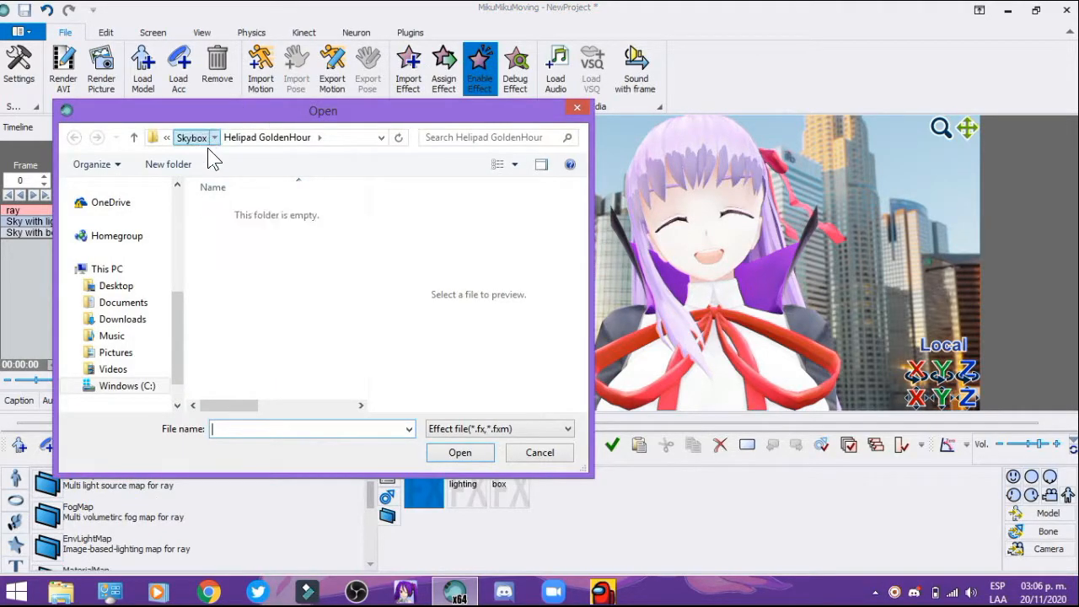
pyautogui.click(74, 138)
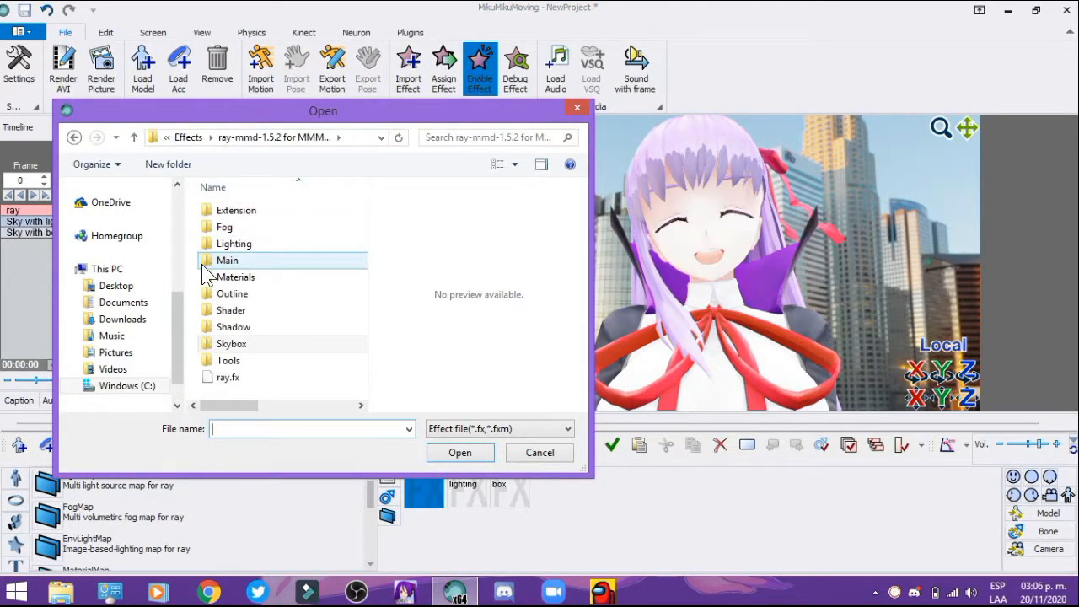
pyautogui.doubleClick(225, 259)
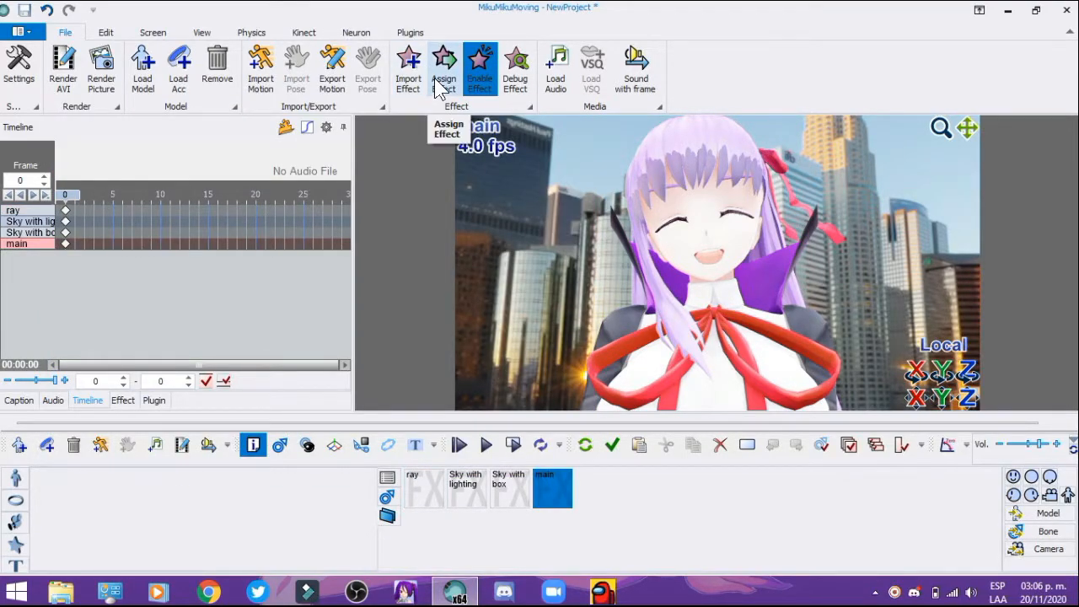
# Assign the main effect to the BB(MMD Only) character model.
pyautogui.click(445, 68)
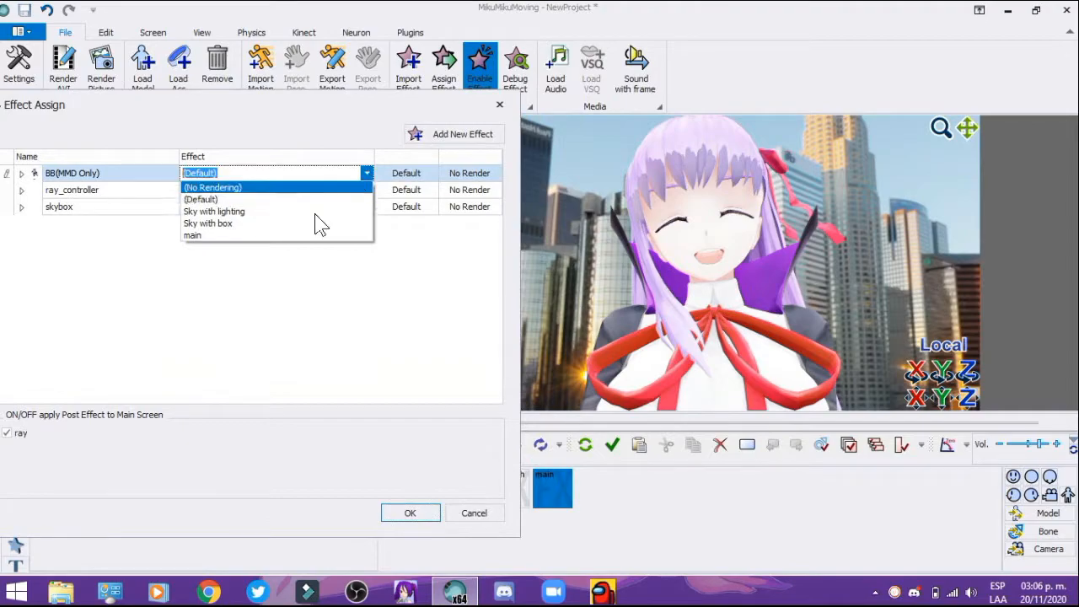
pyautogui.click(192, 236)
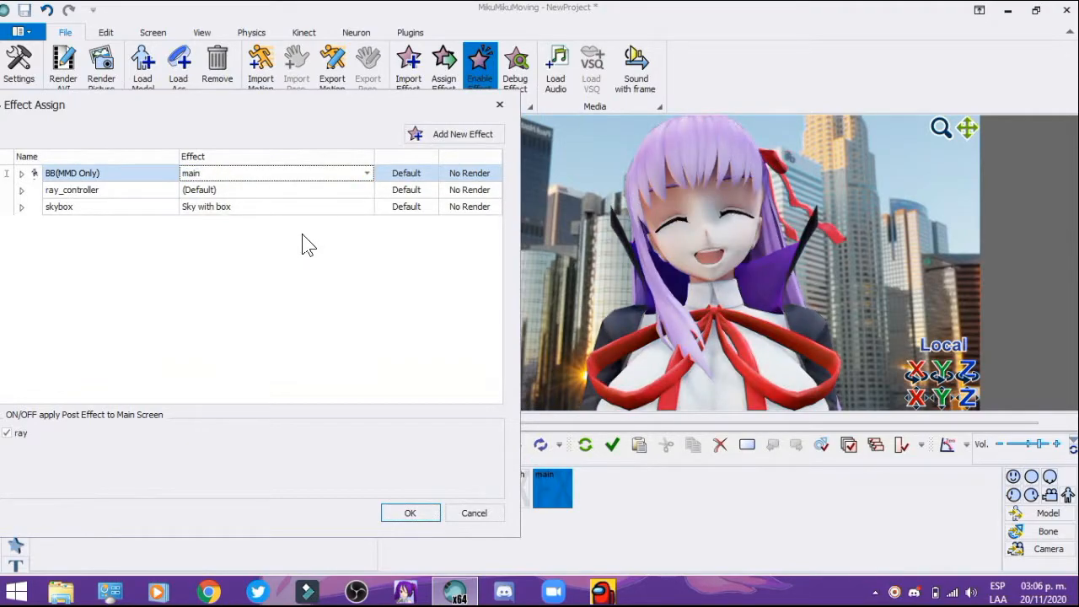
pyautogui.click(409, 513)
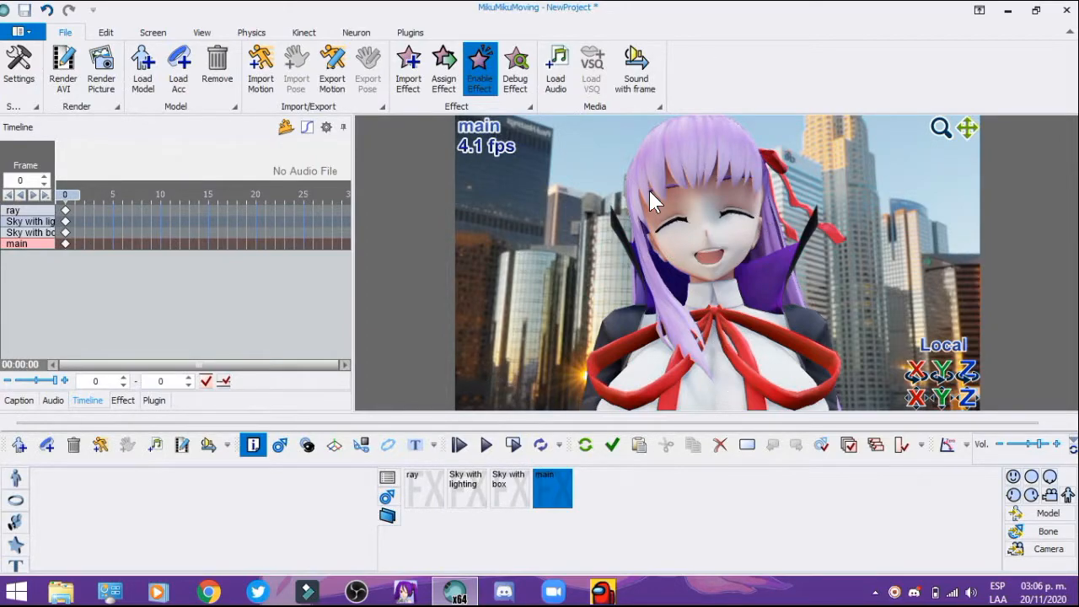
pyautogui.moveTo(758, 263)
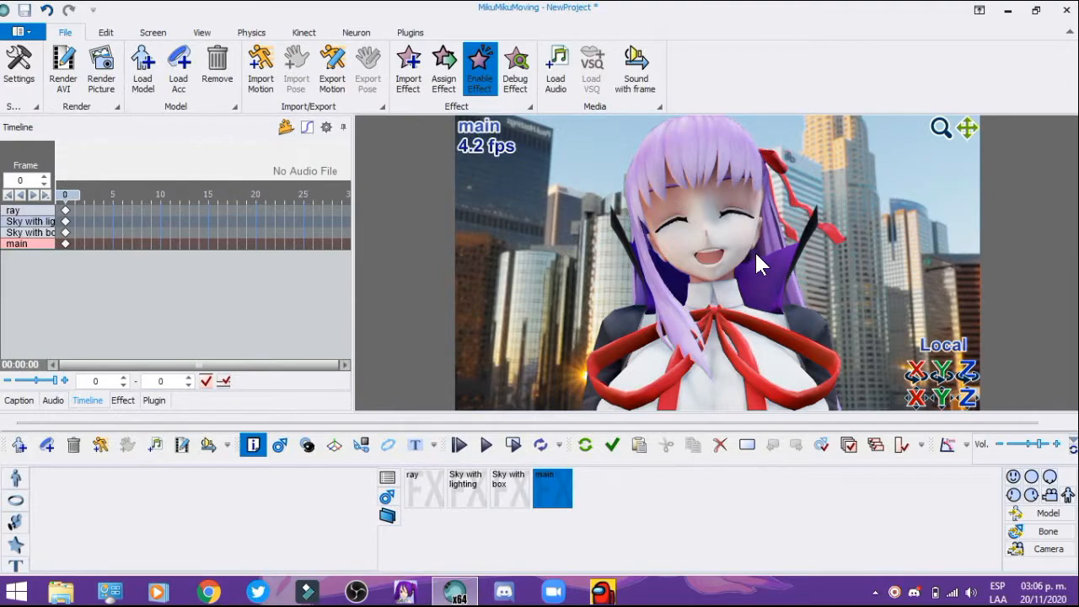
pyautogui.moveTo(172, 143)
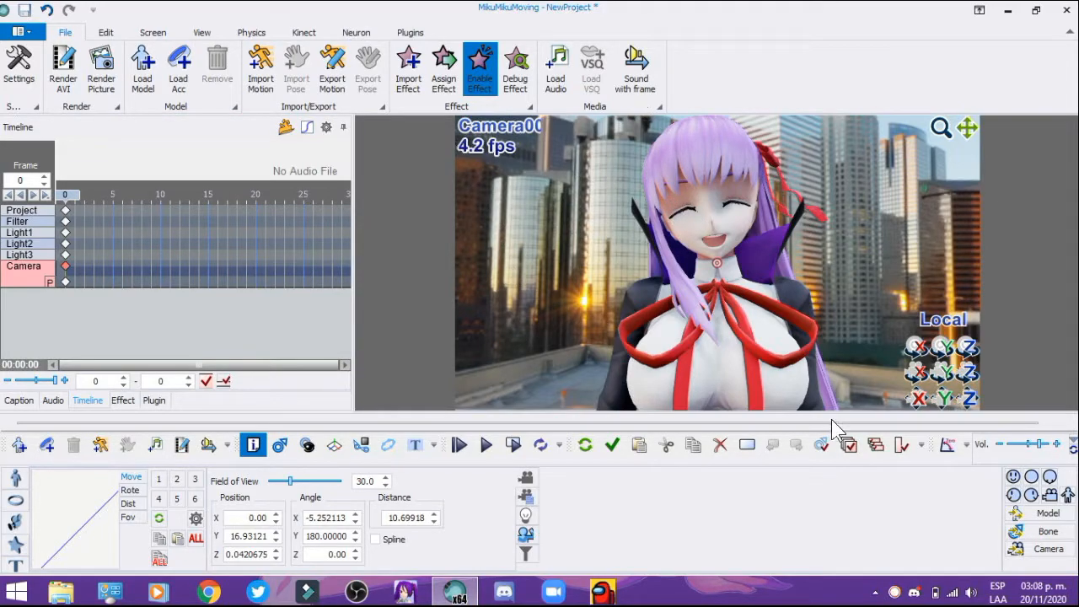
pyautogui.moveTo(683, 492)
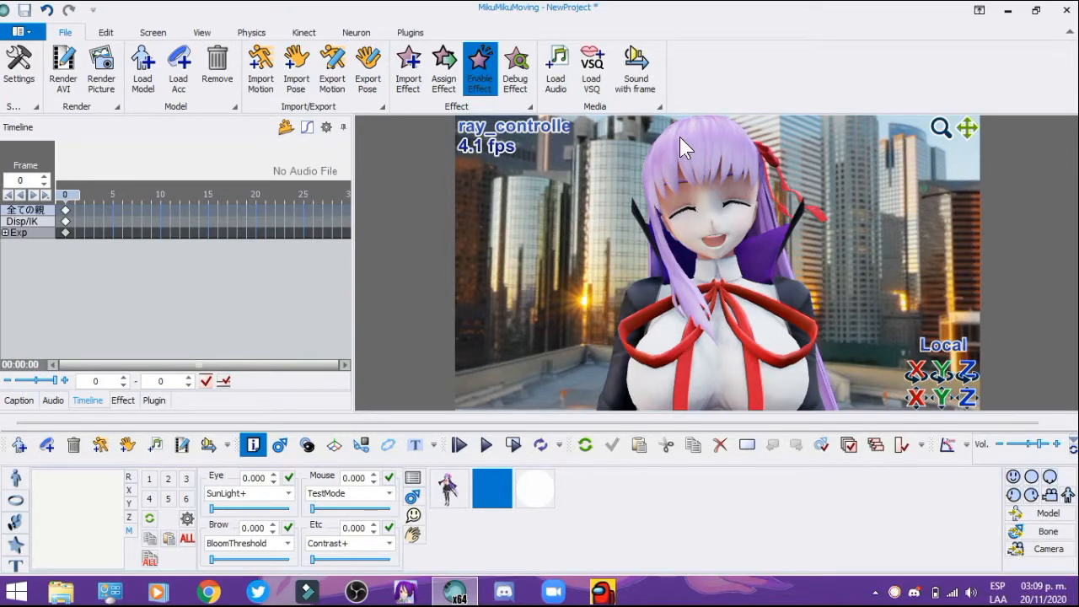
pyautogui.moveTo(638, 150)
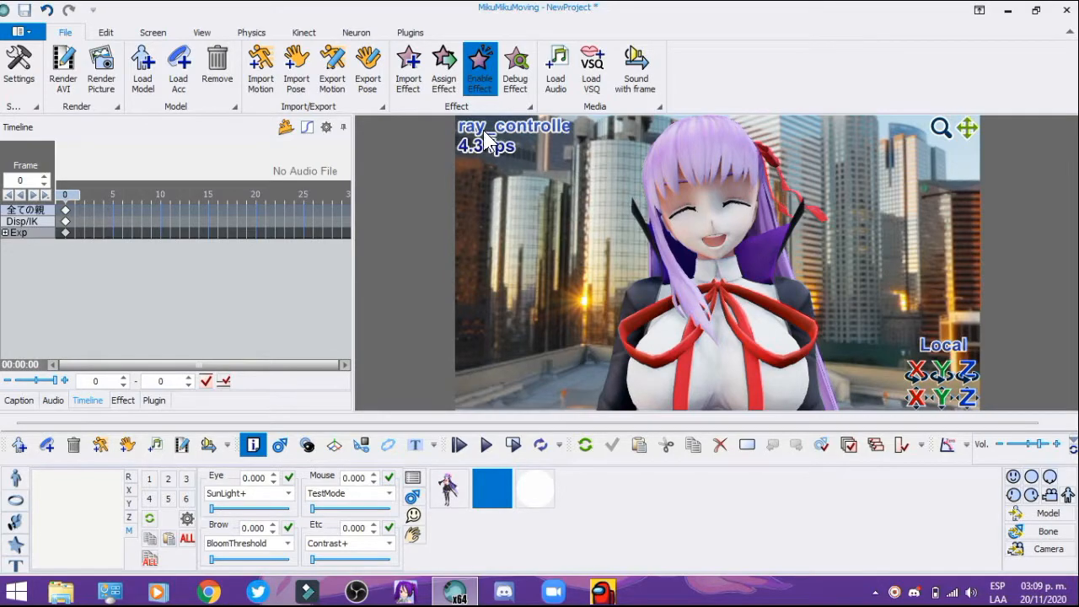
# Set the ray_controller SunLight+ morph to 0.420 and browse the Etc morph list.
pyautogui.click(449, 487)
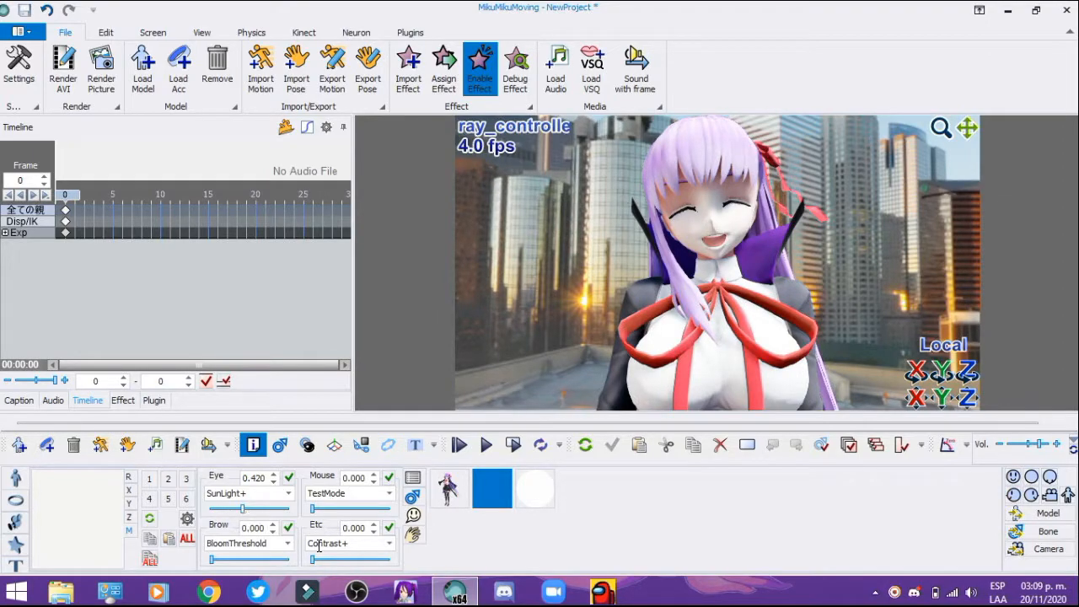
pyautogui.click(387, 543)
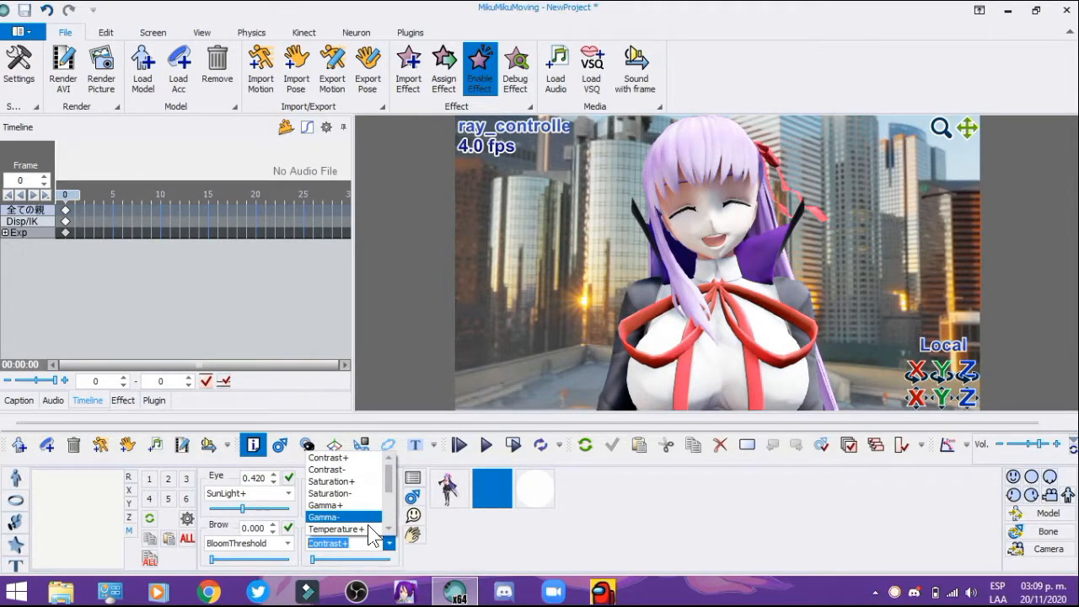